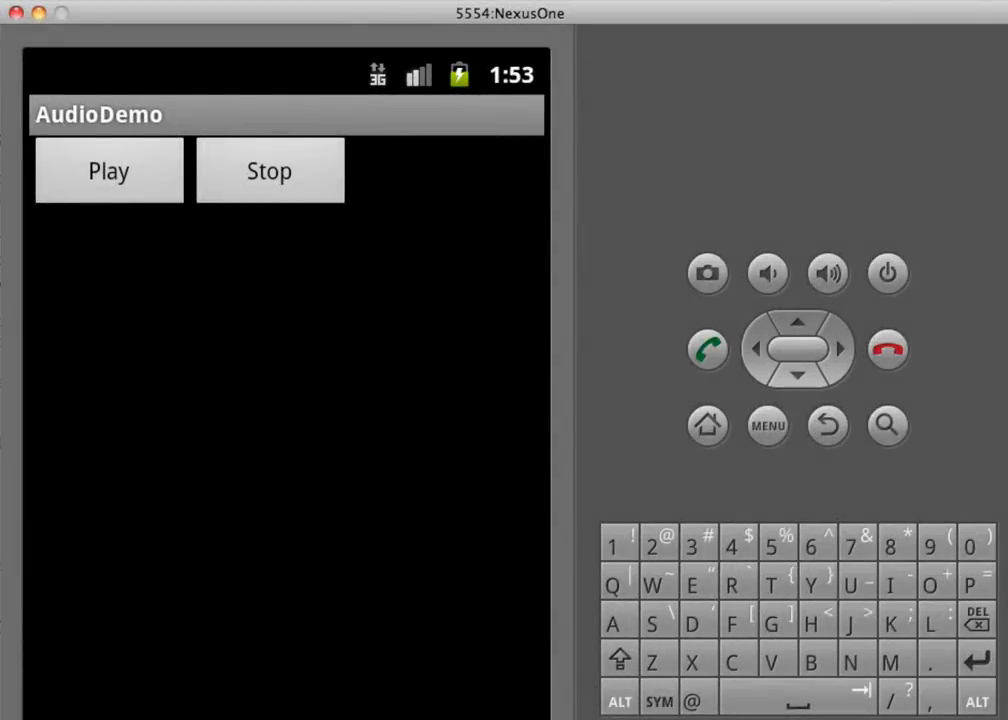
mouse_move(270, 596)
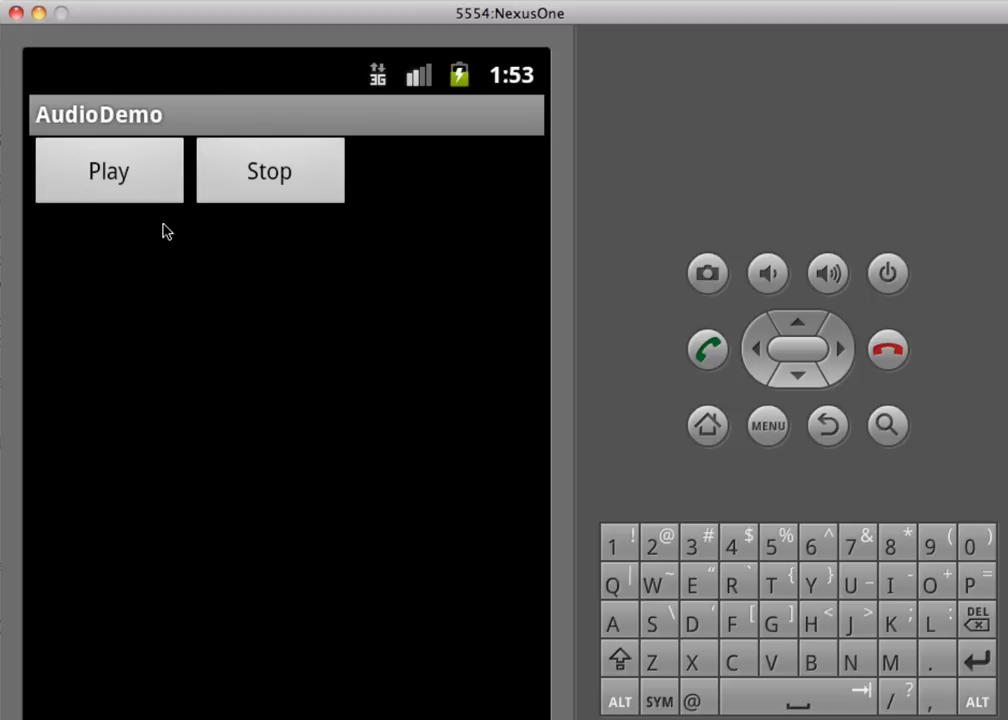
mouse_move(148, 170)
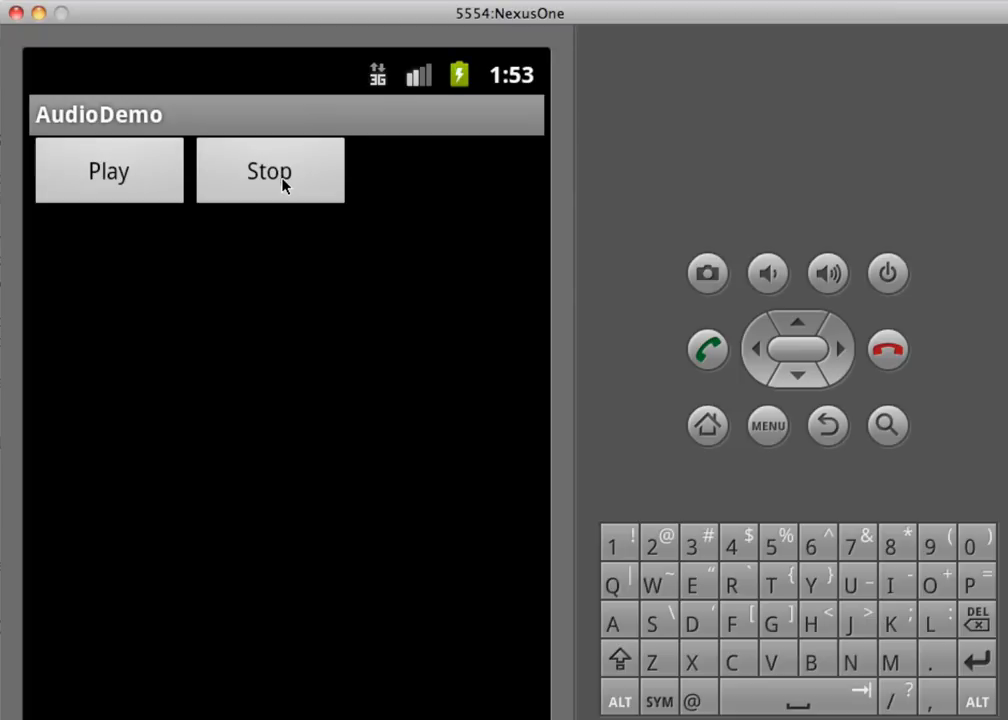
mouse_move(308, 270)
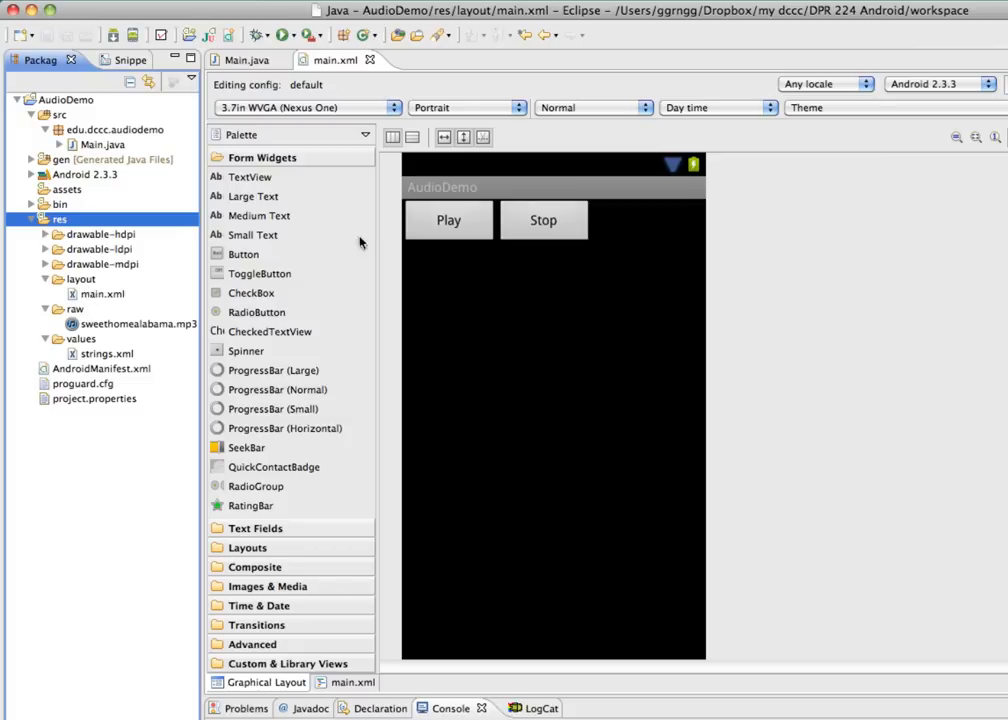
Step: Locate the MP3 track under res/raw in the project tree
click(544, 220)
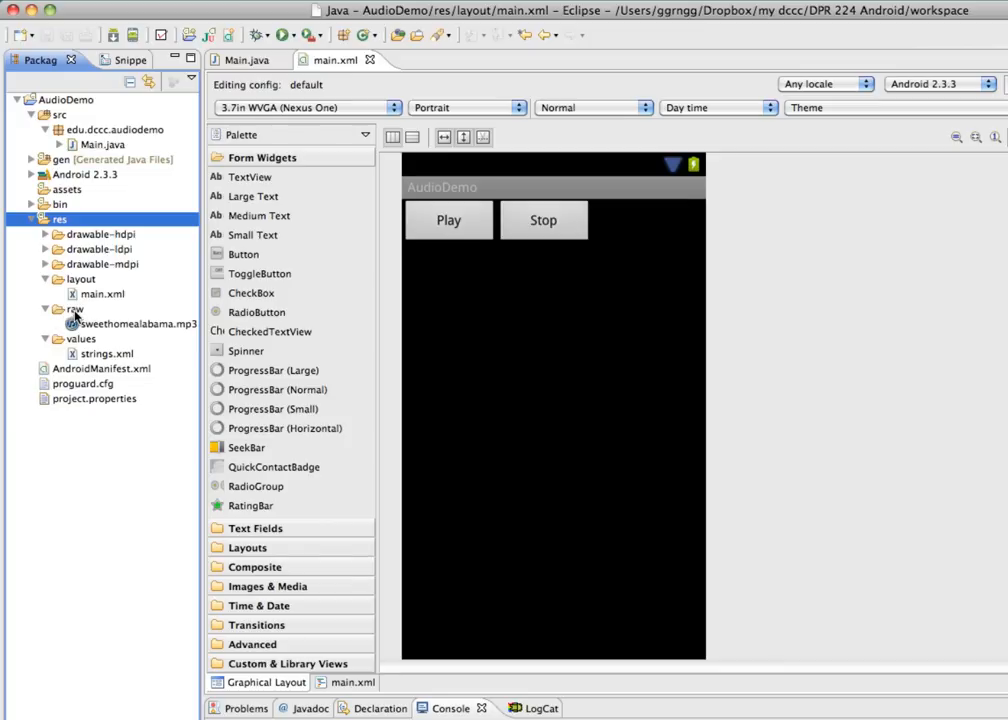
mouse_move(84, 328)
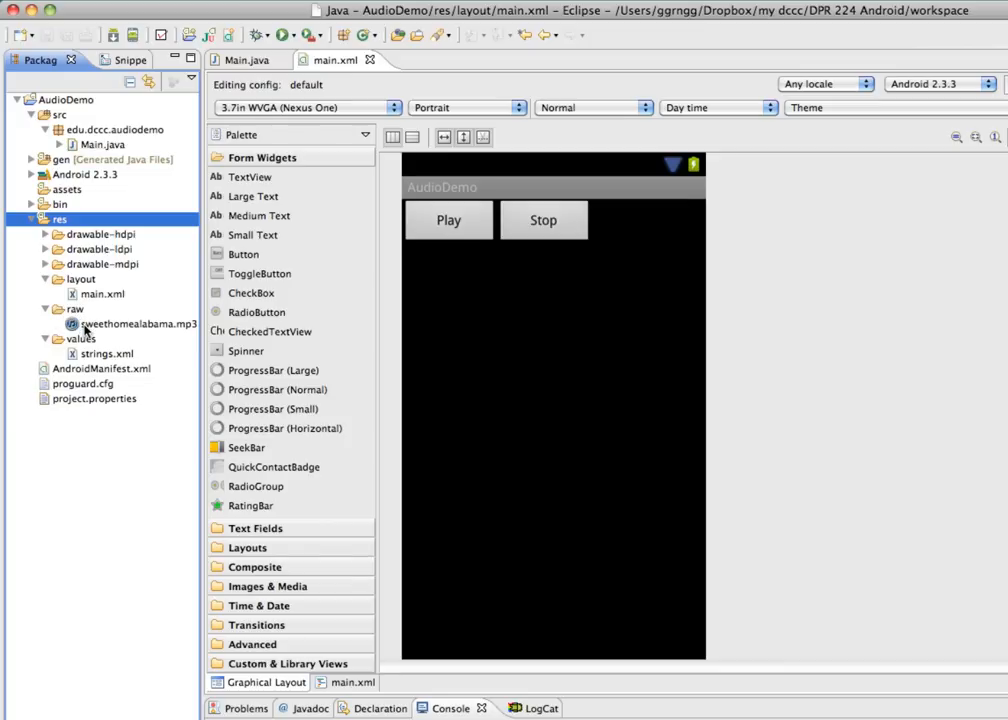
click(138, 324)
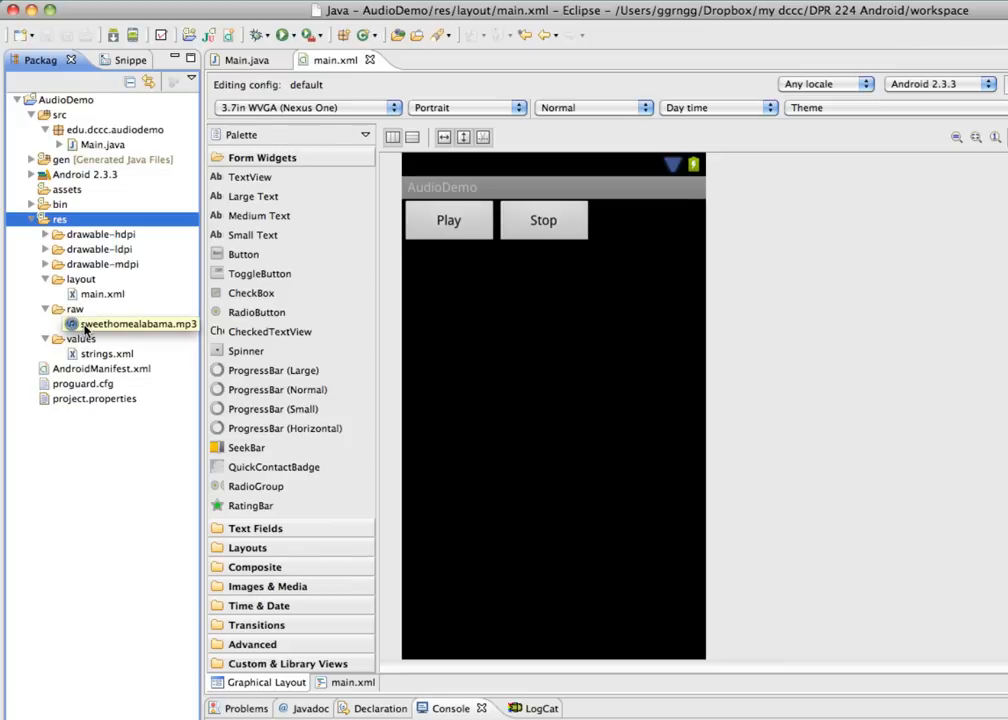
click(60, 218)
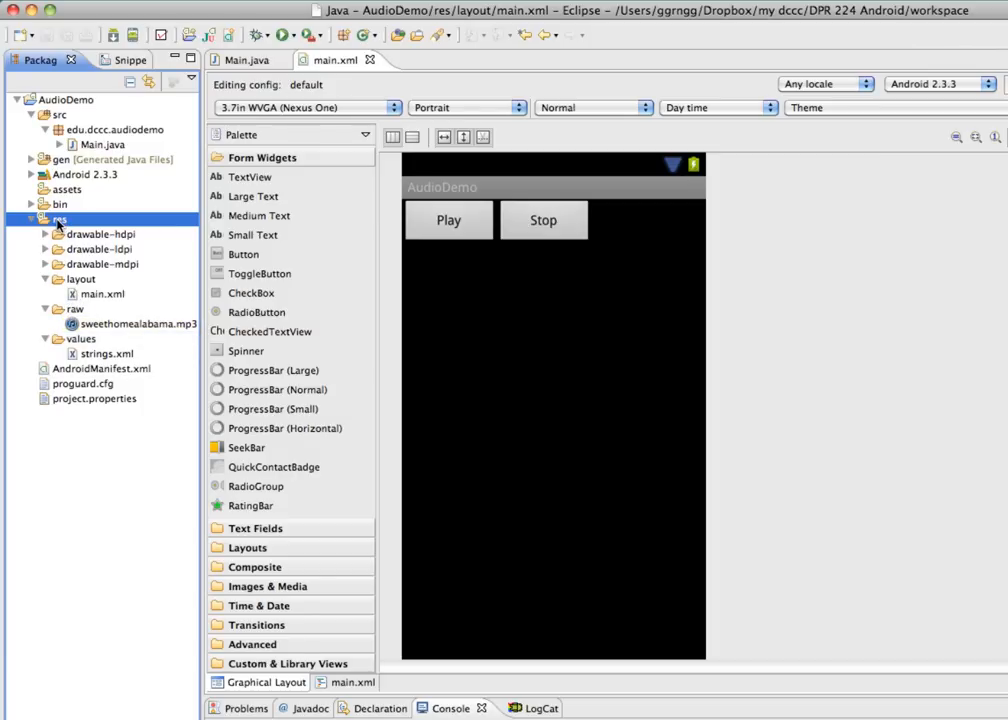
right_click(60, 218)
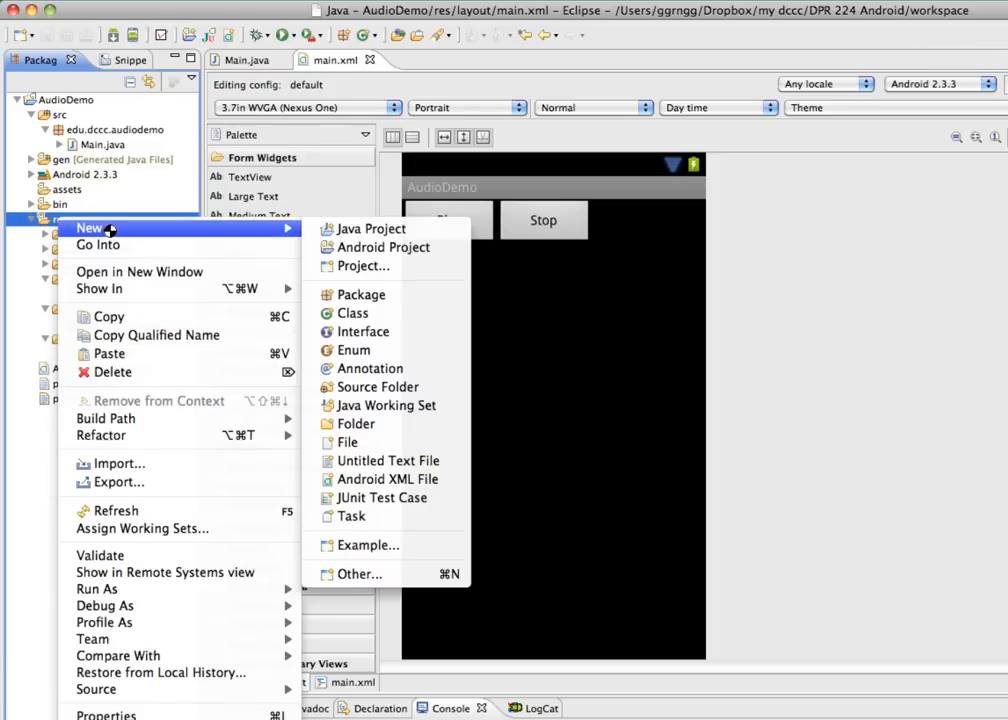
mouse_move(356, 424)
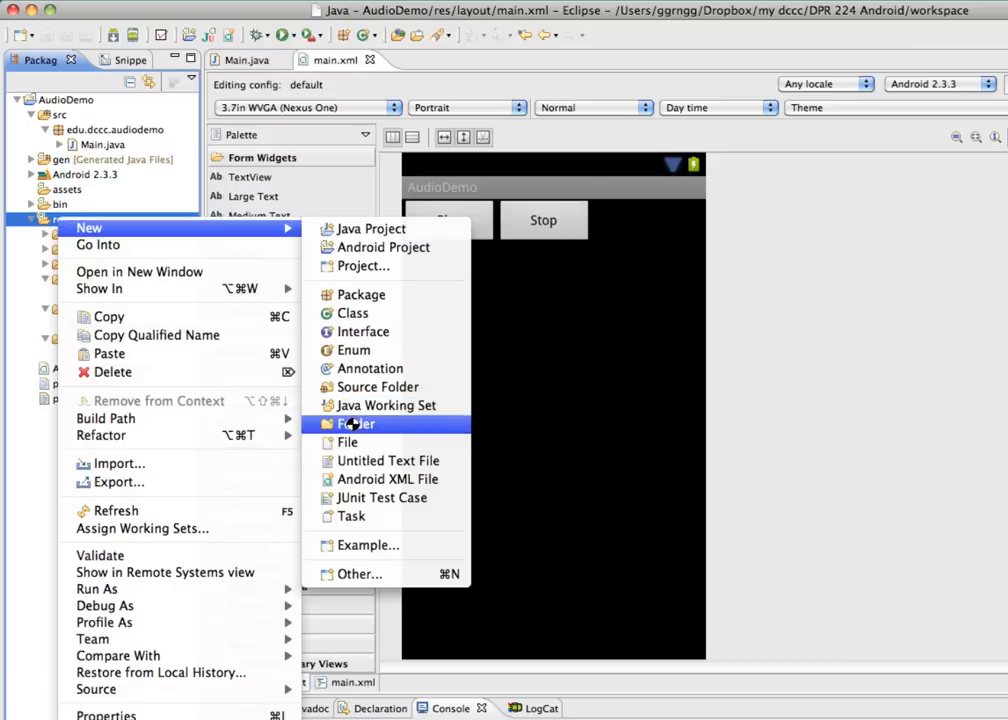
mouse_move(370, 368)
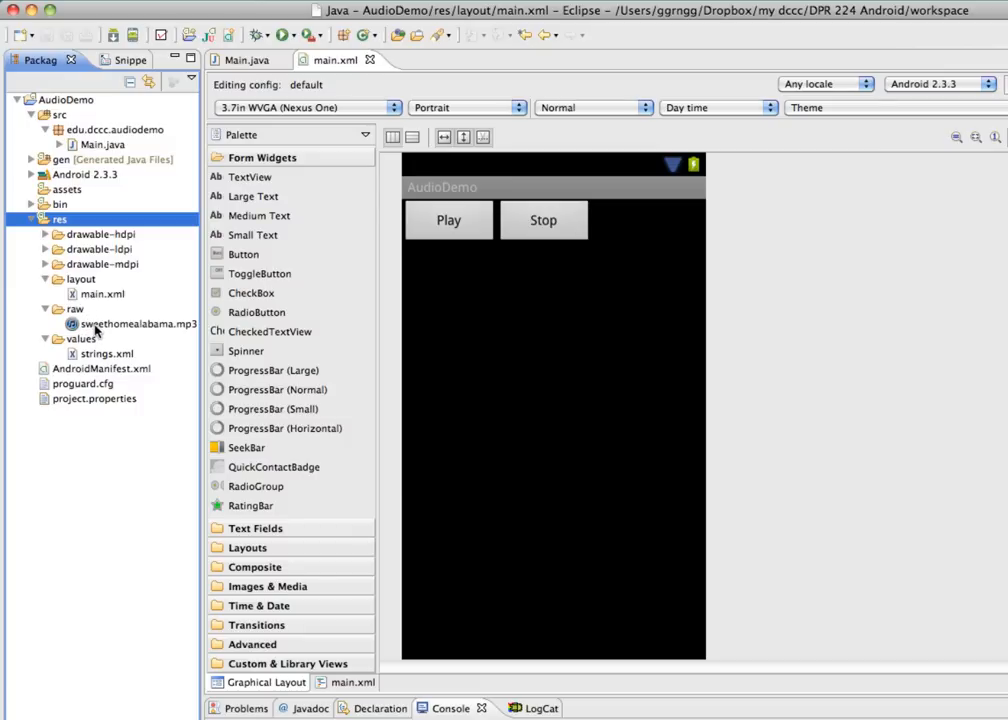
click(132, 324)
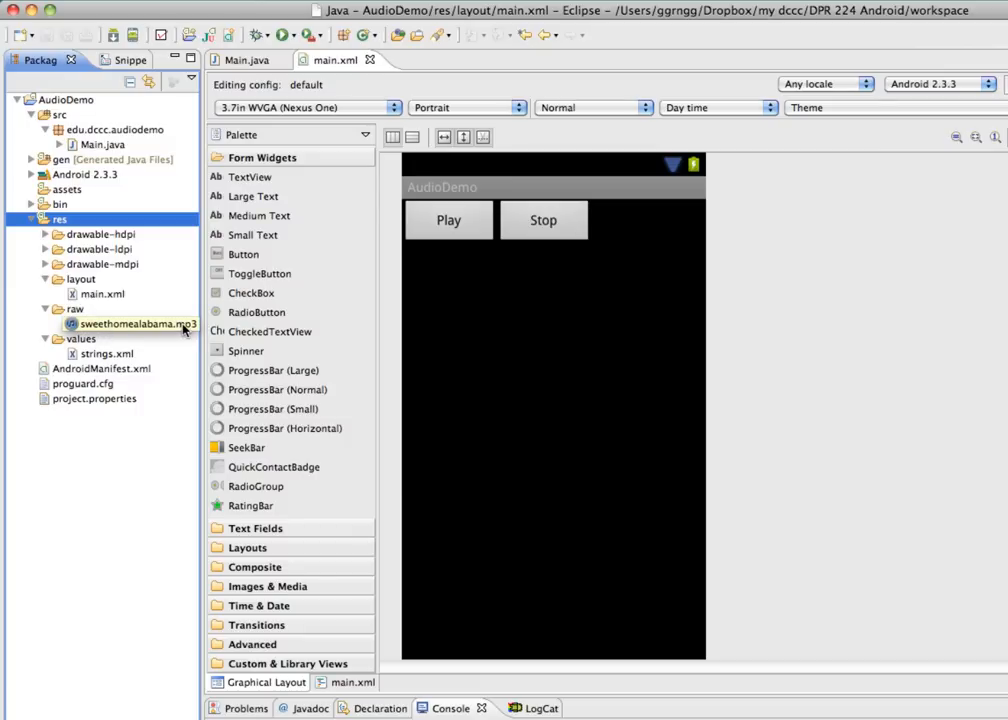
mouse_move(122, 324)
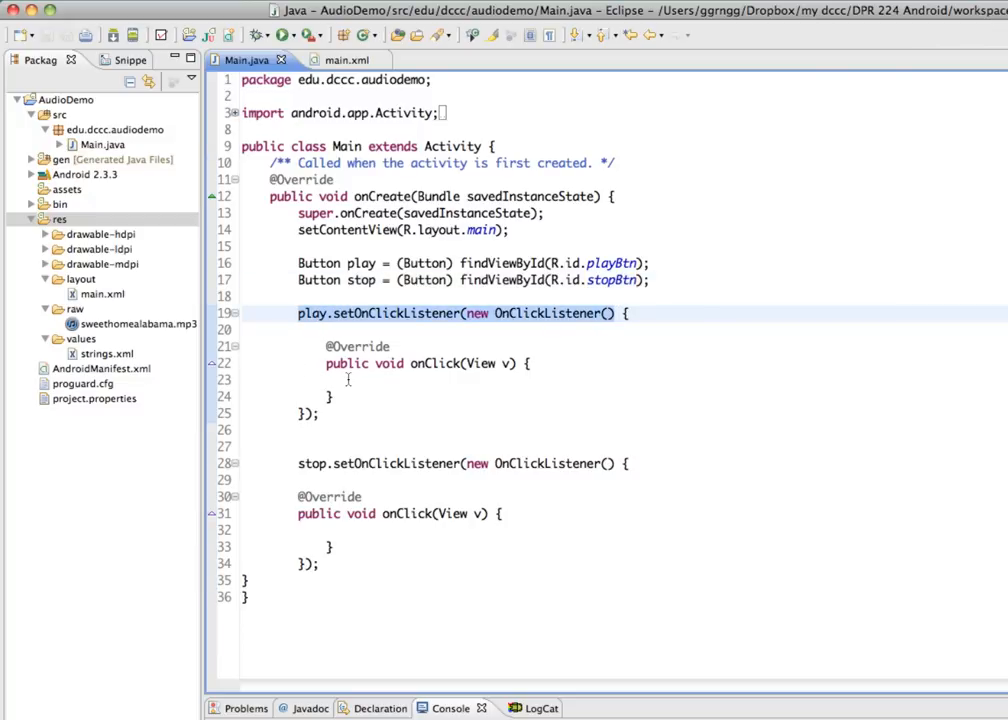
Step: Place the cursor inside the Play click handler in Main.java
click(412, 380)
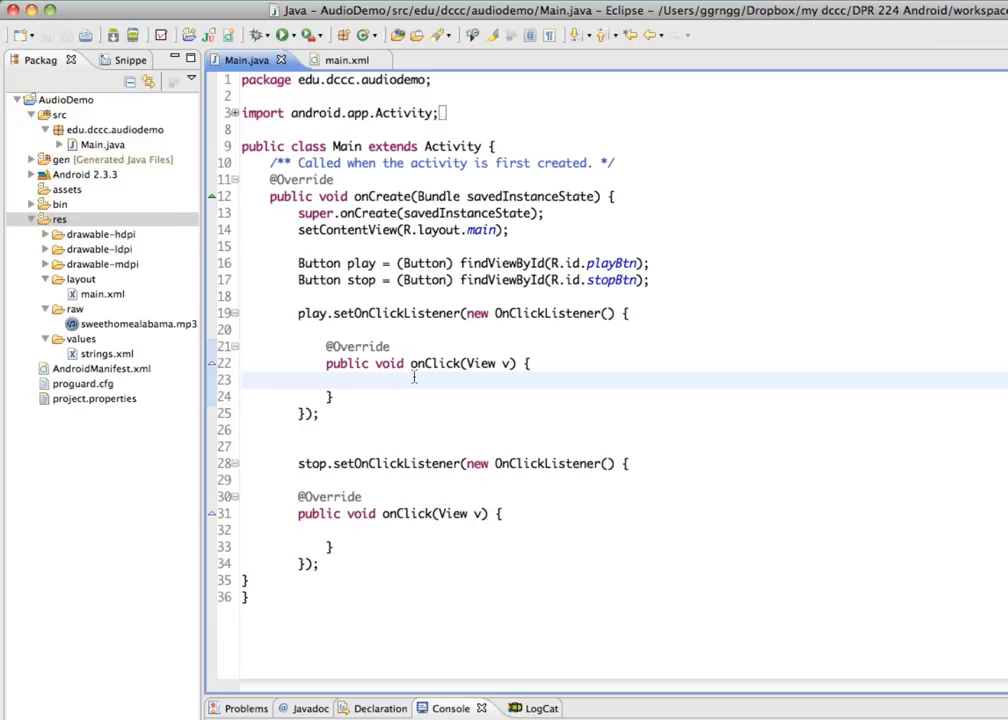
mouse_move(380, 376)
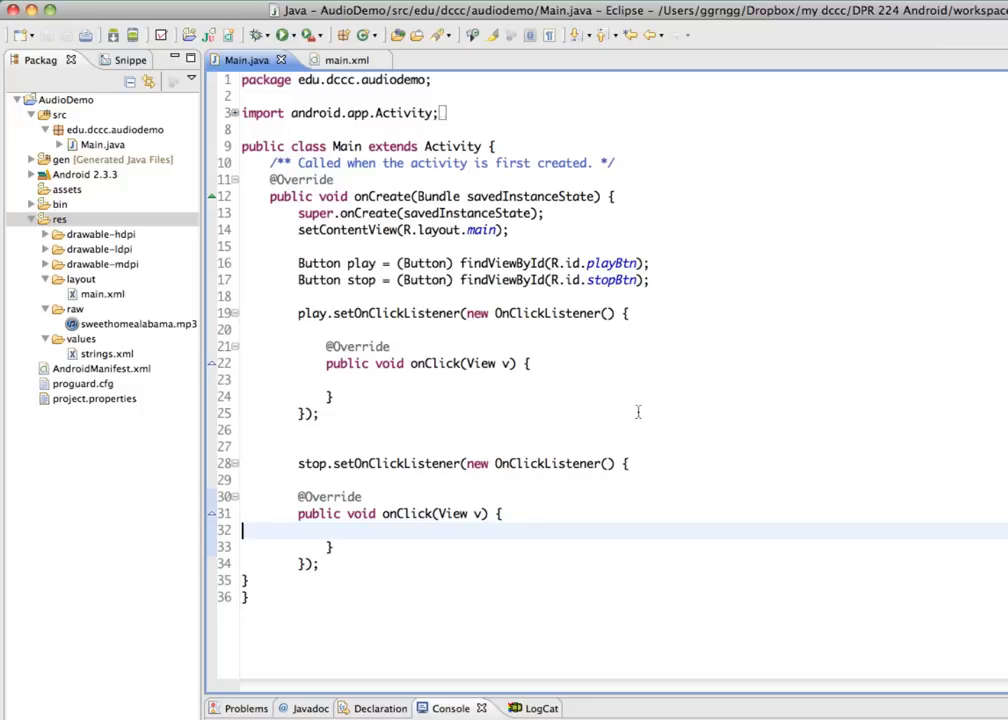
mouse_move(356, 346)
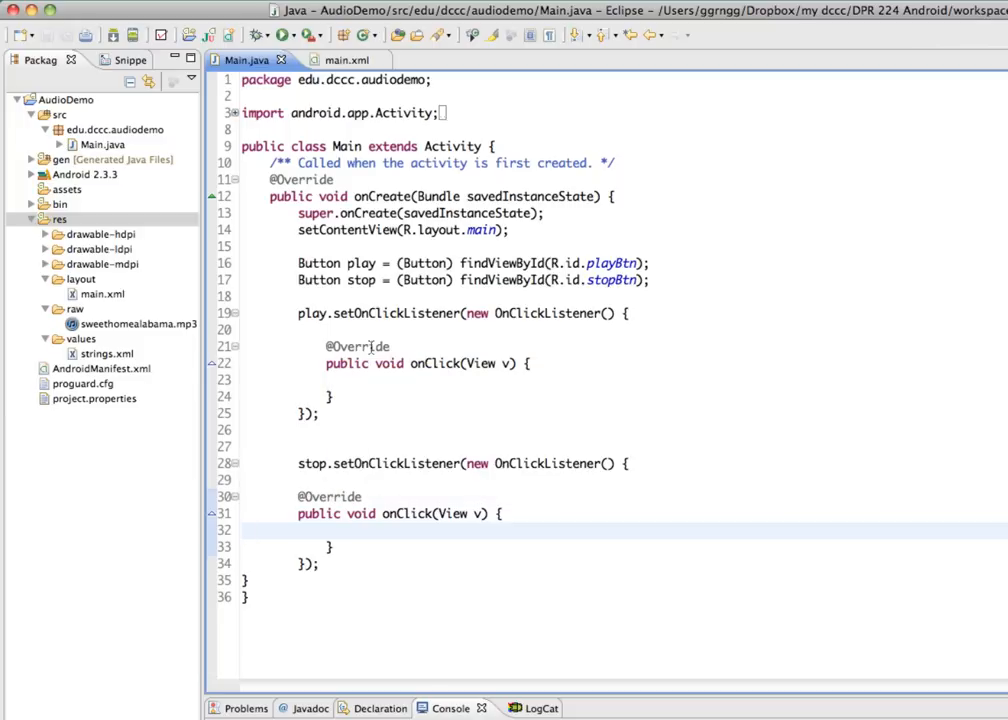
mouse_move(620, 160)
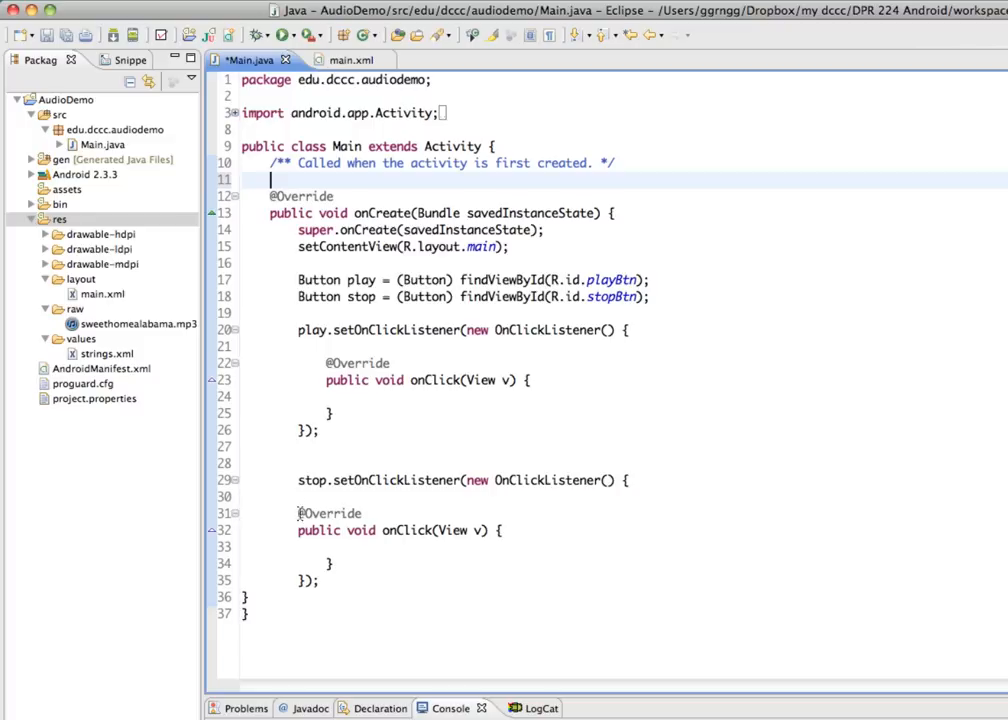
mouse_move(366, 268)
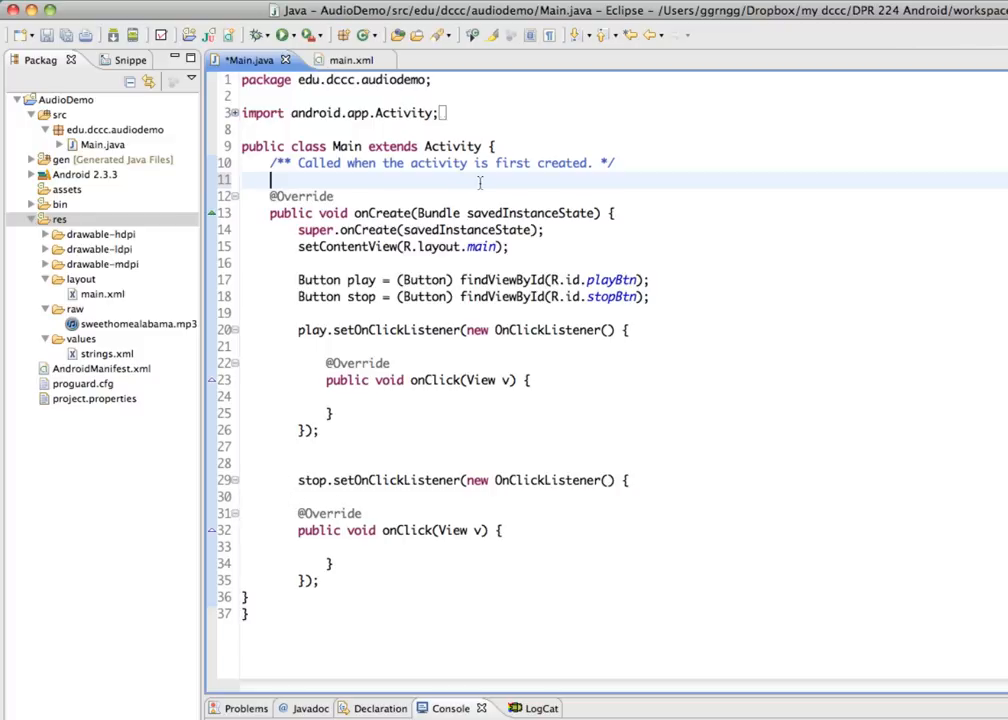
Step: Declare a MediaPlayer mp field in Main
text(MediaPlayer)
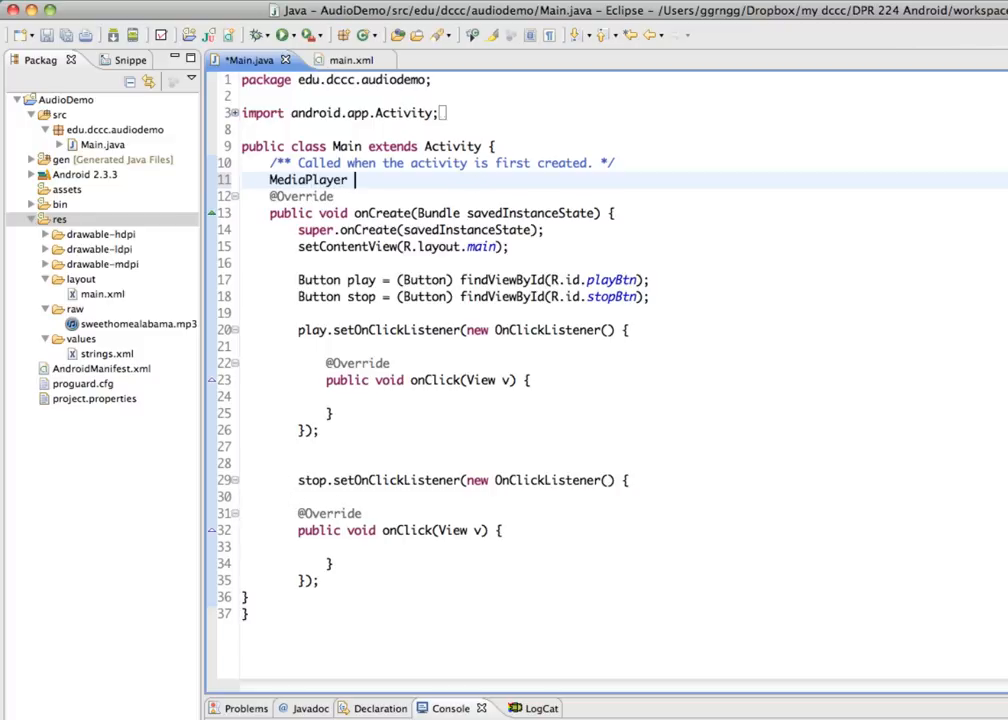
text(mp;)
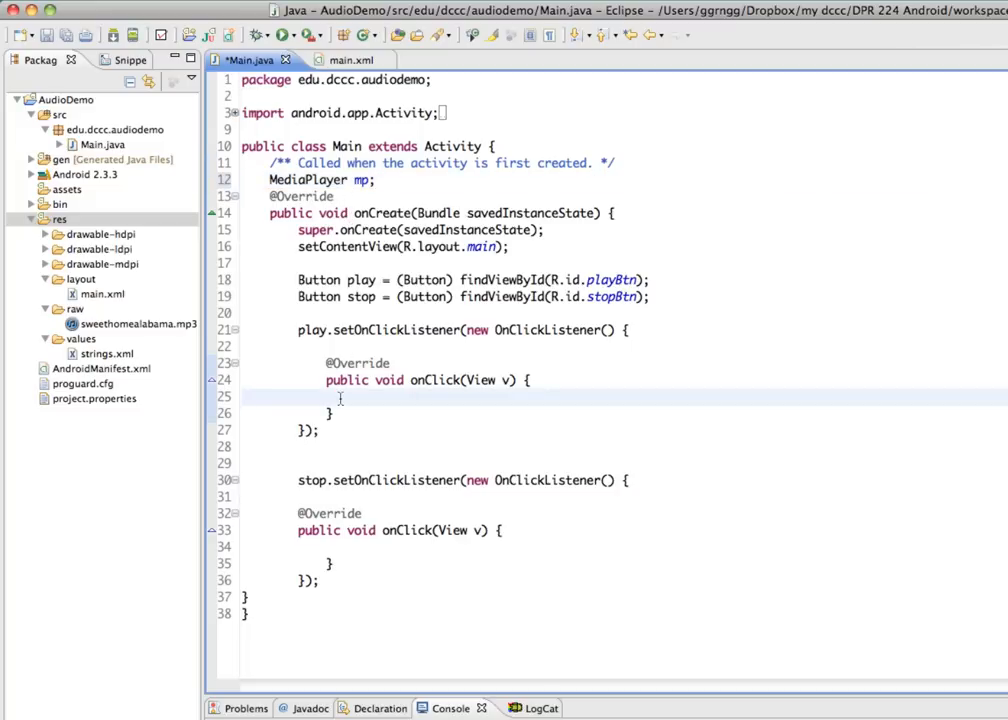
Step: In the Play handler write mp=MediaPlayer.create(Main.this, R.raw.sweethomealabama);
click(344, 396)
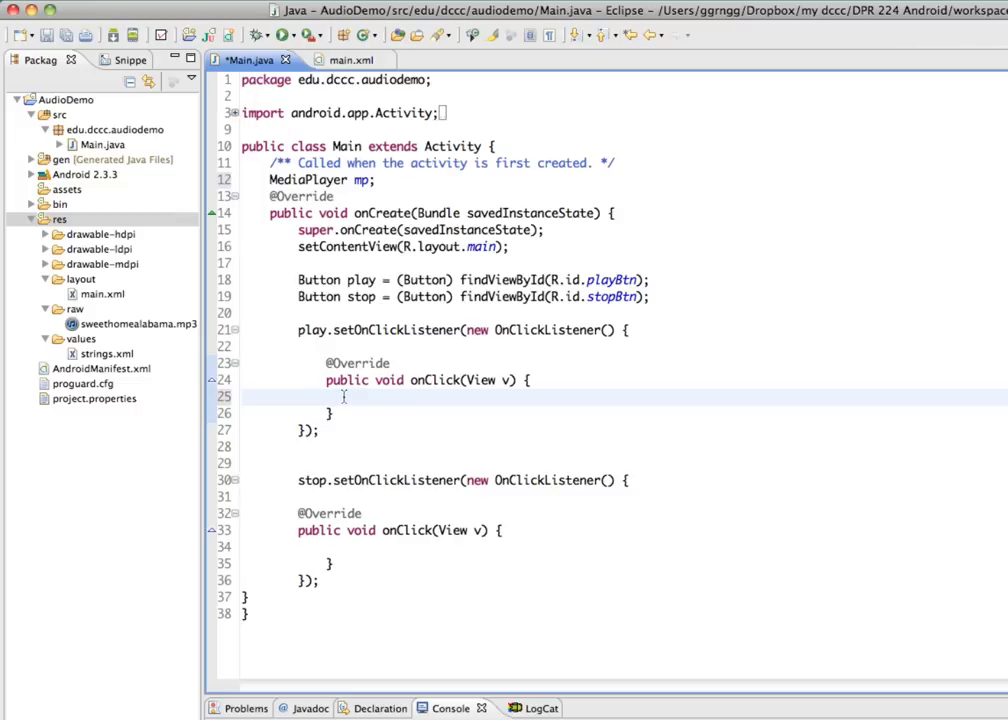
text(mp)
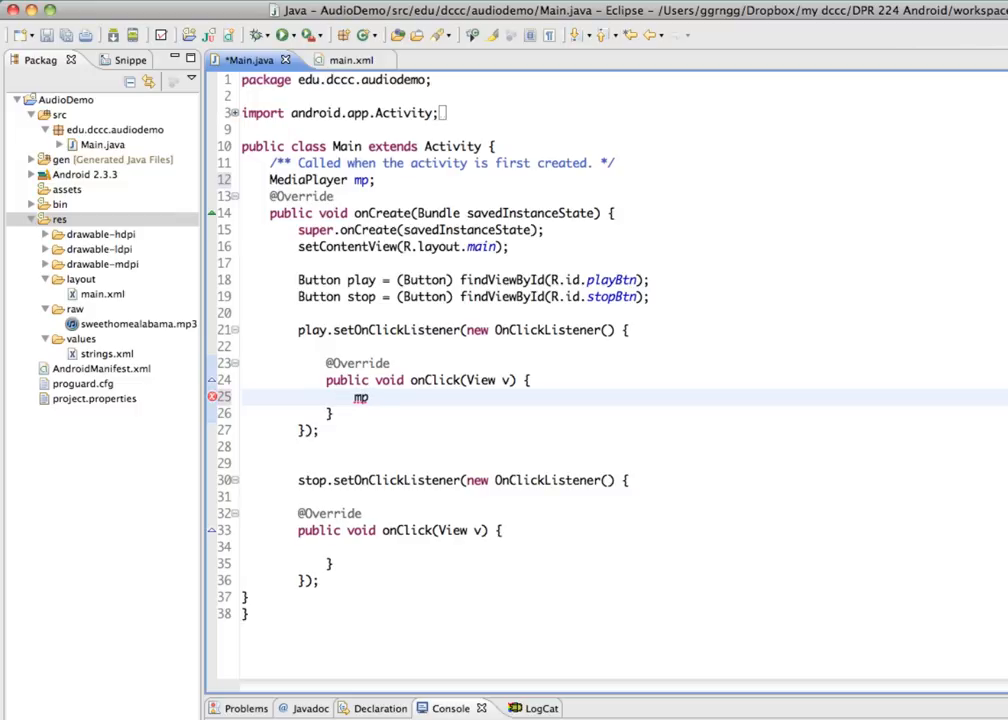
text(=Media)
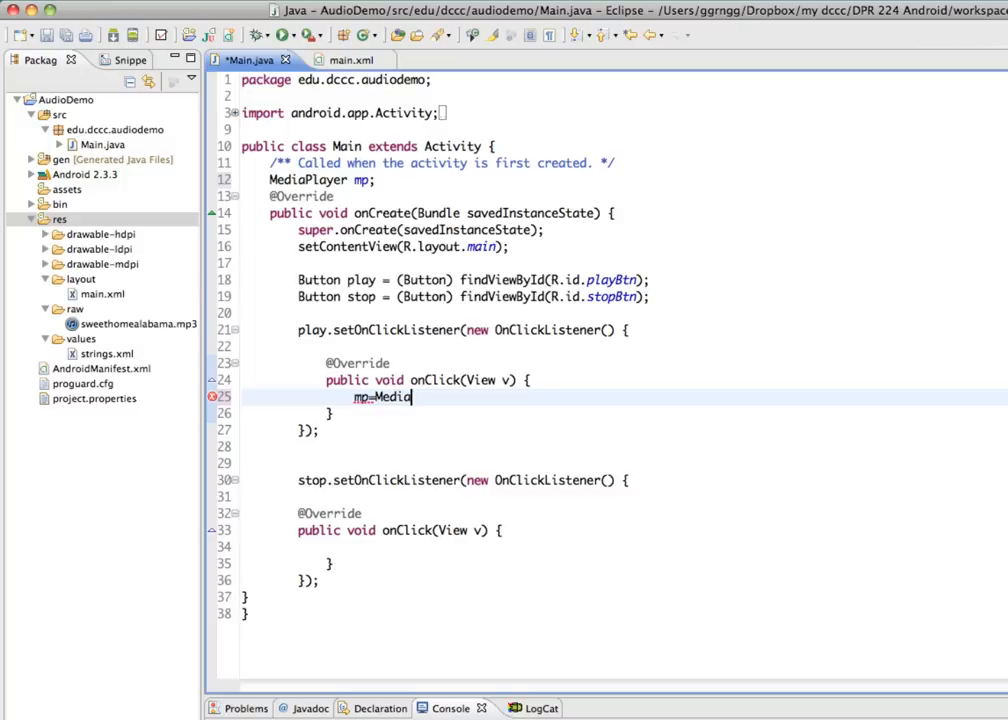
text(Player.)
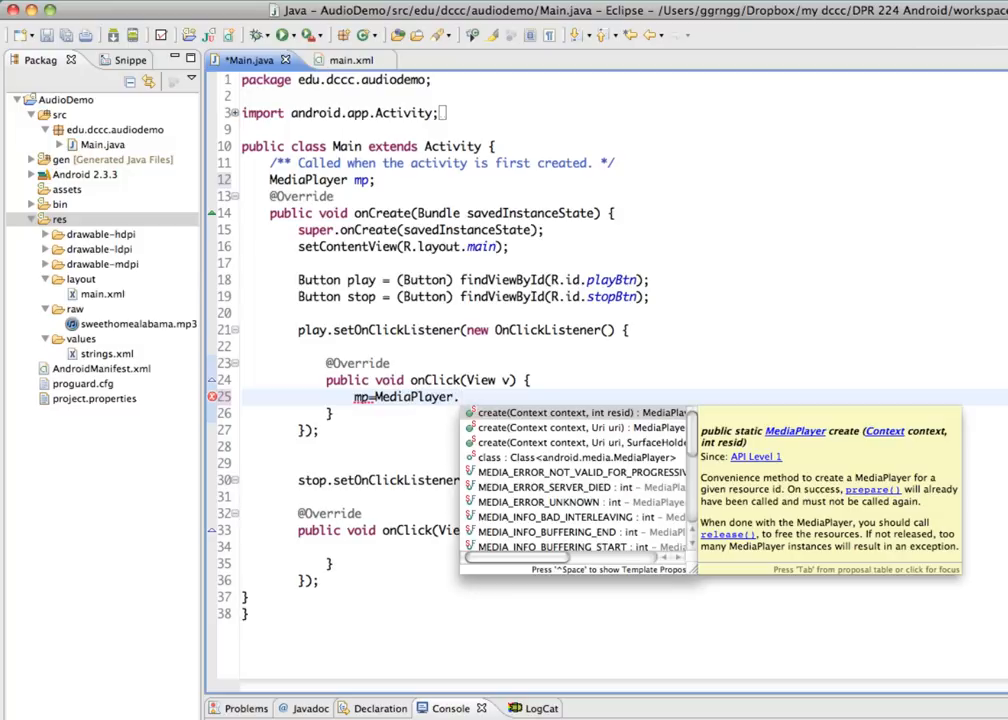
text(create(context, resid)
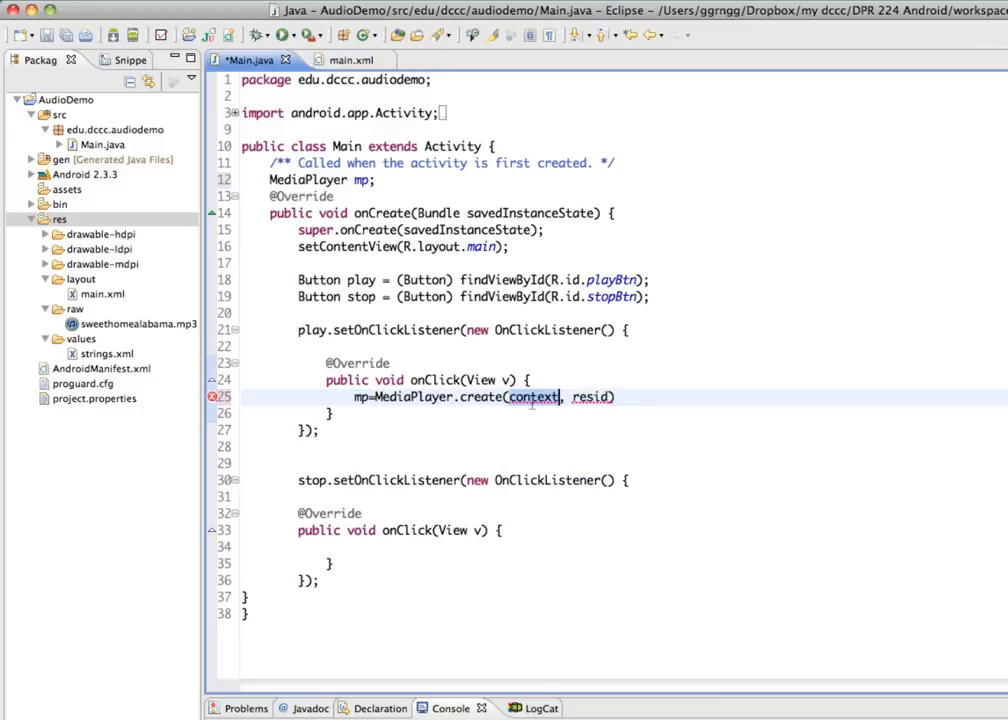
click(534, 396)
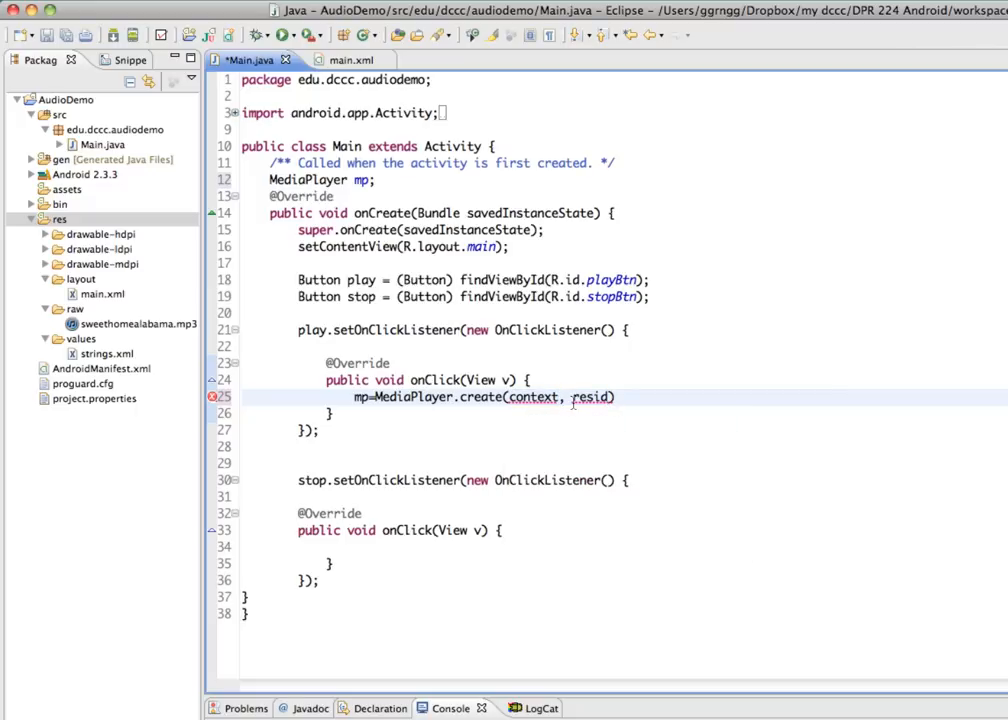
text(Main.)
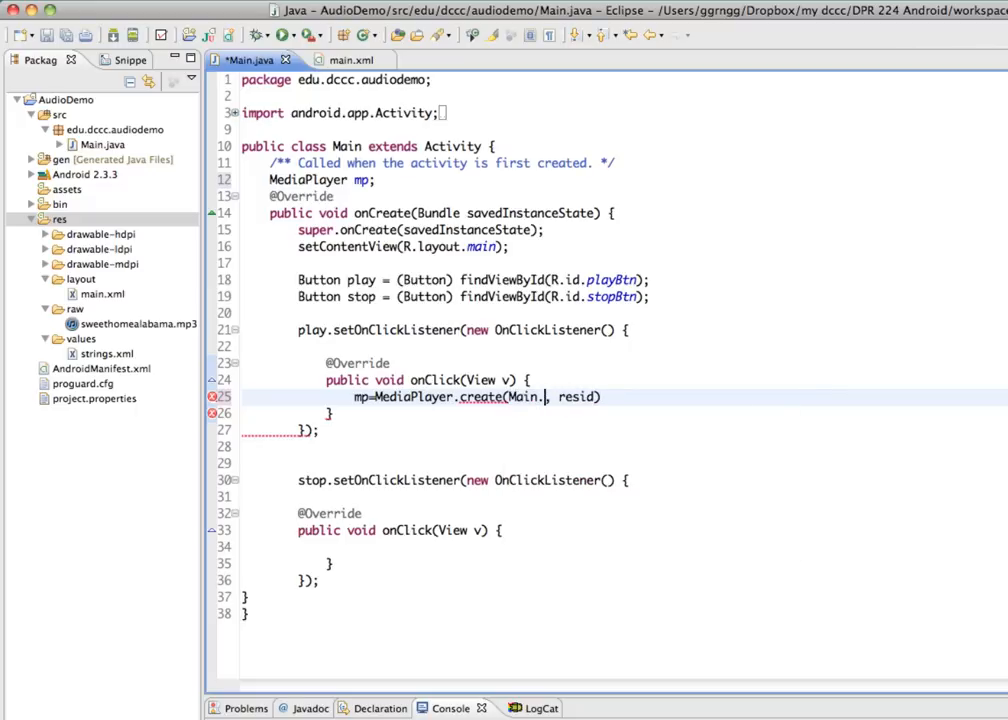
text(this)
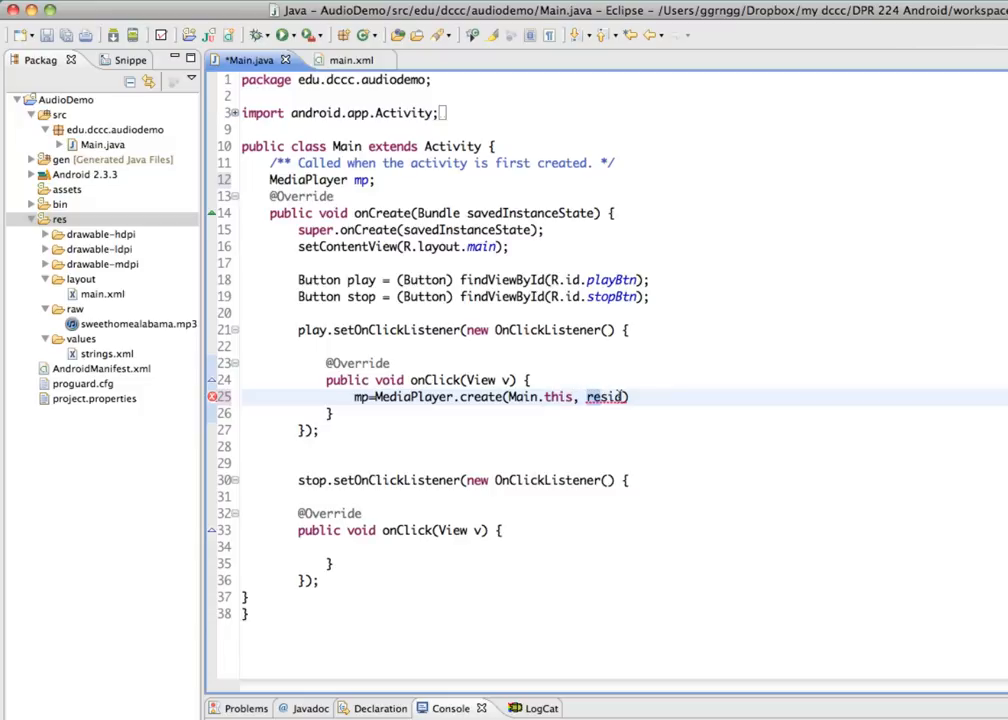
mouse_move(98, 332)
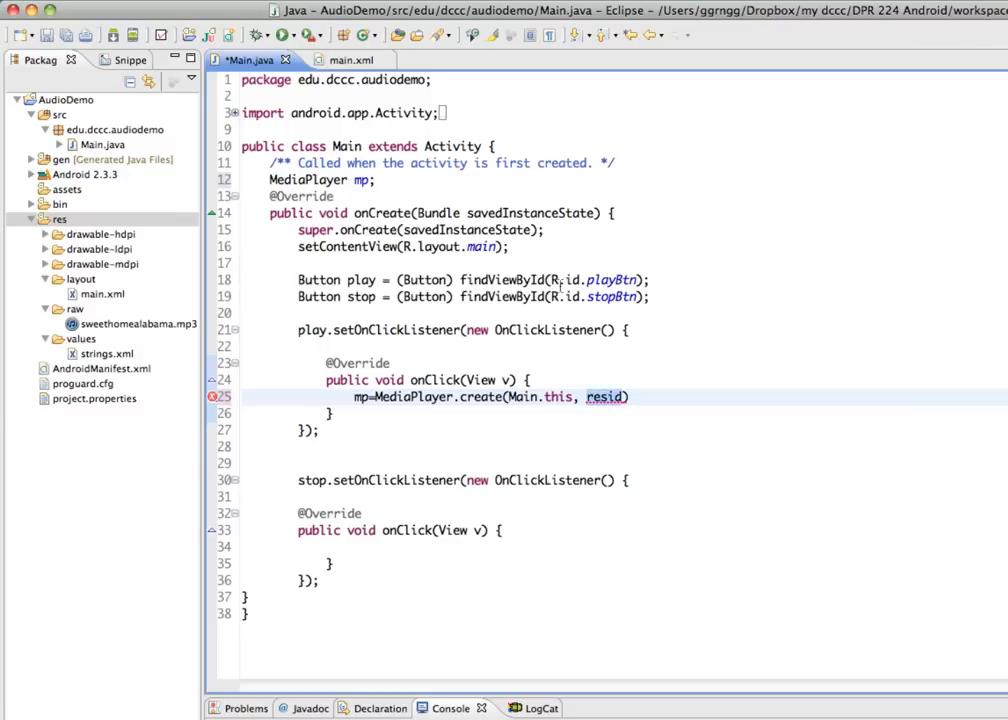
mouse_move(736, 408)
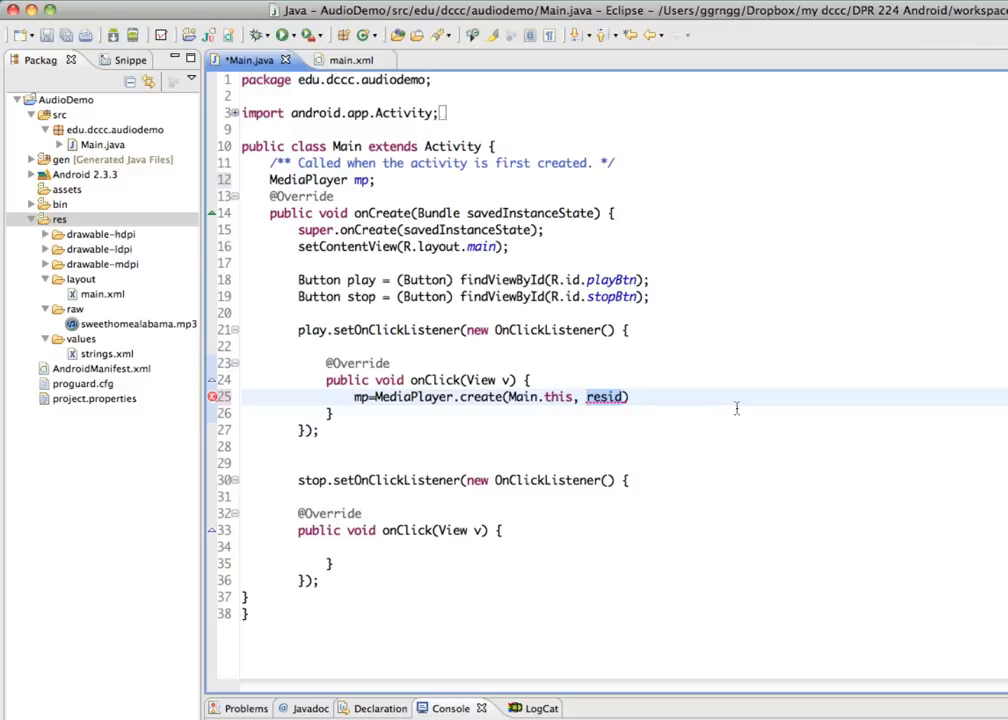
text(R.)
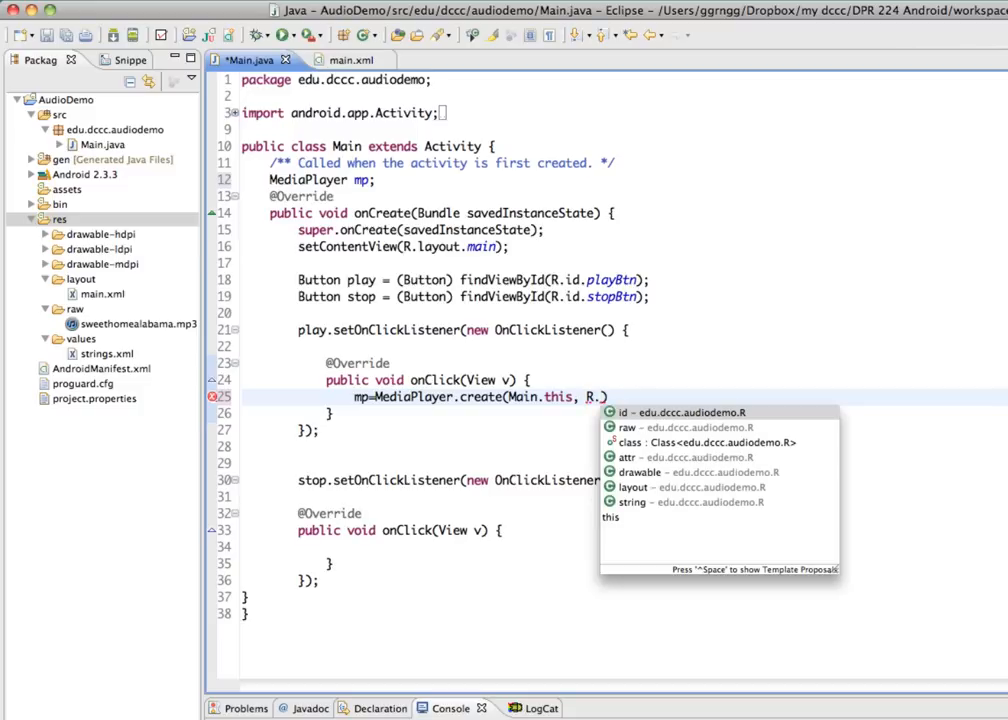
text(raw.sweethomealabama)
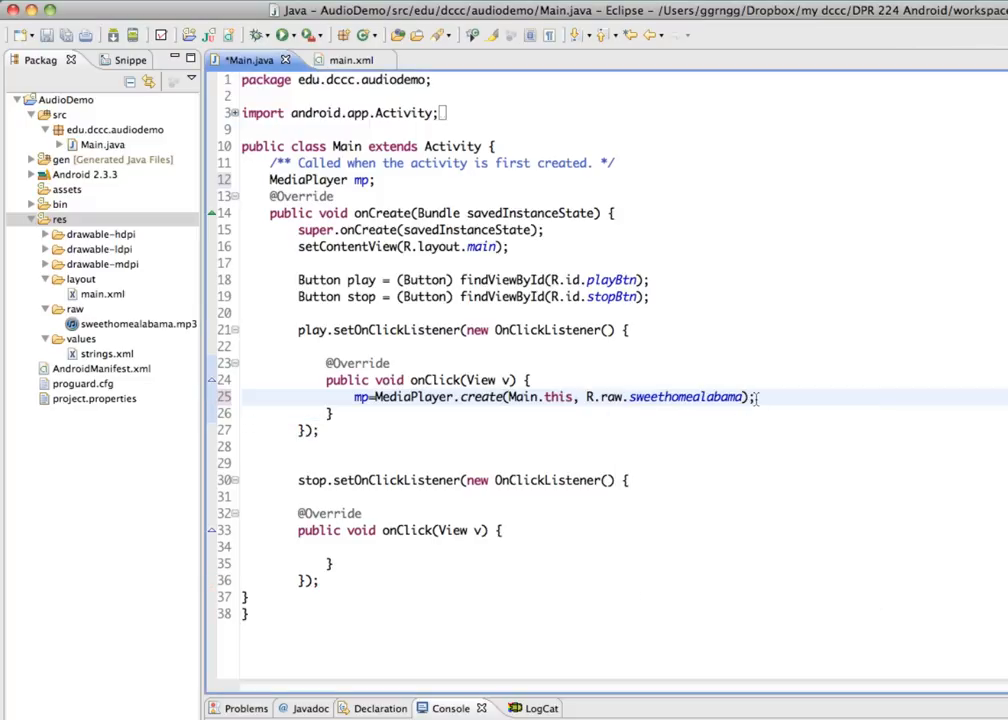
mouse_move(688, 396)
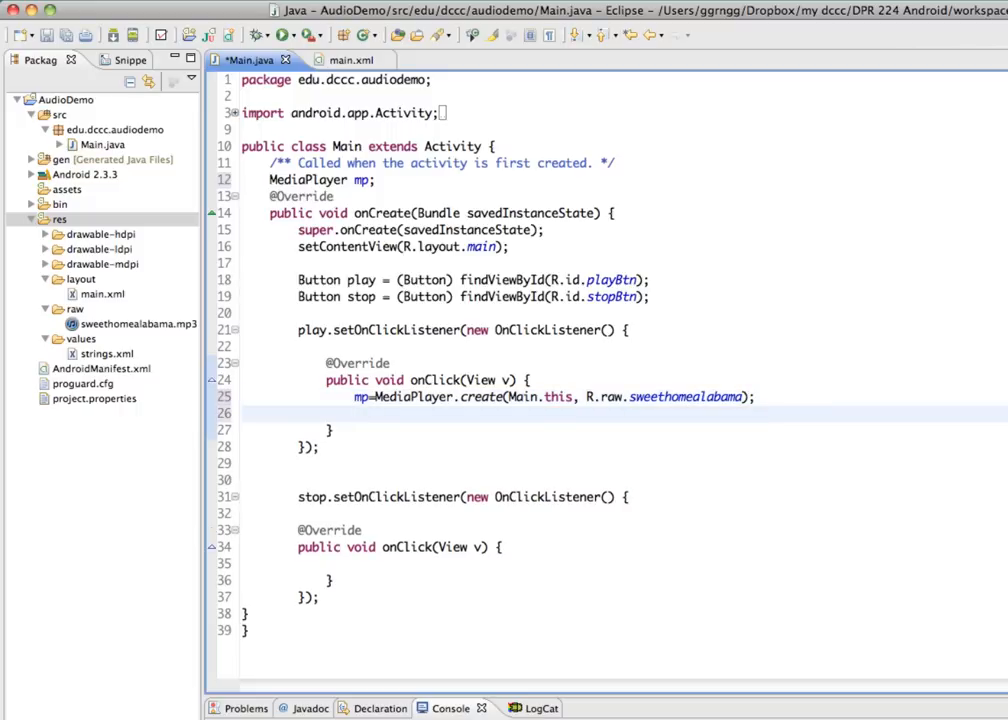
Step: Add mp.start() after the create call in the Play handler
text(mp)
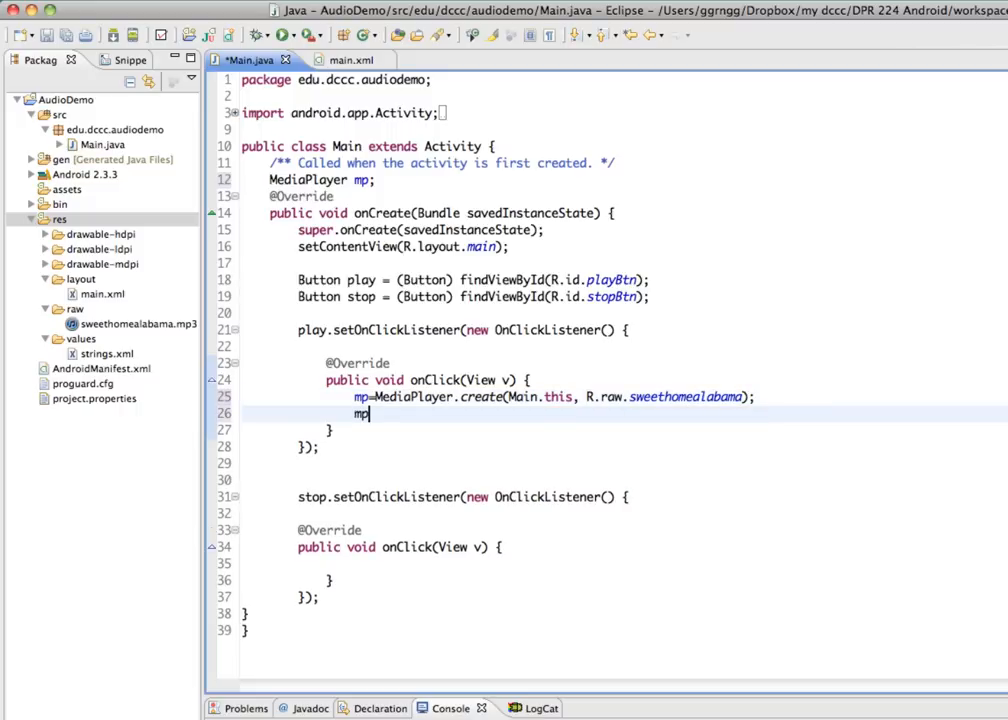
text(.)
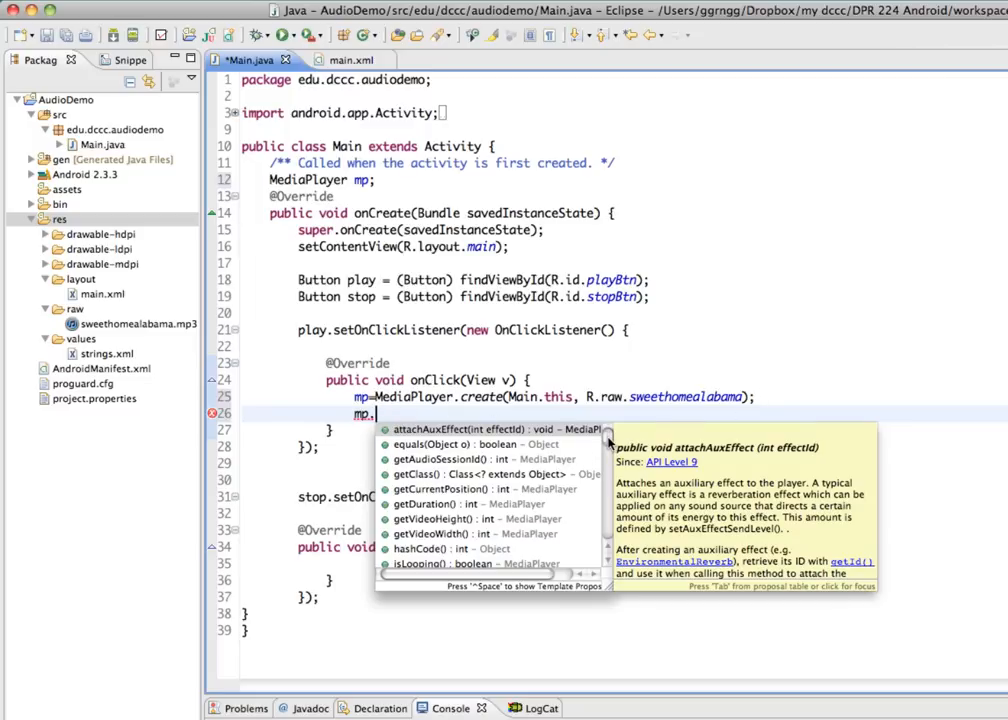
scroll(down, 3)
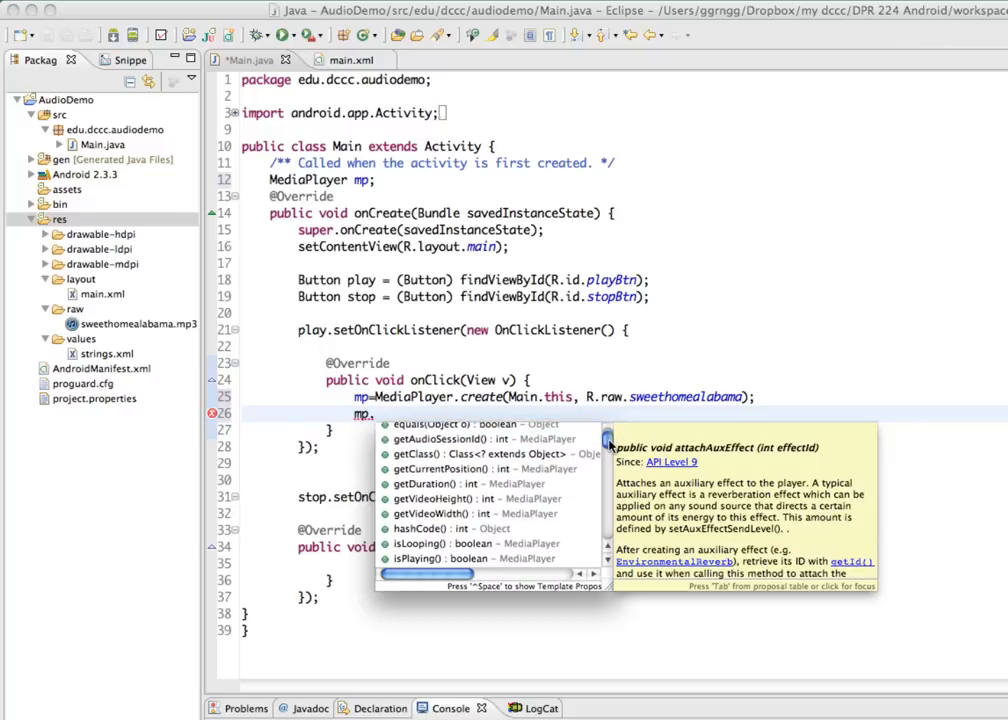
key(Escape)
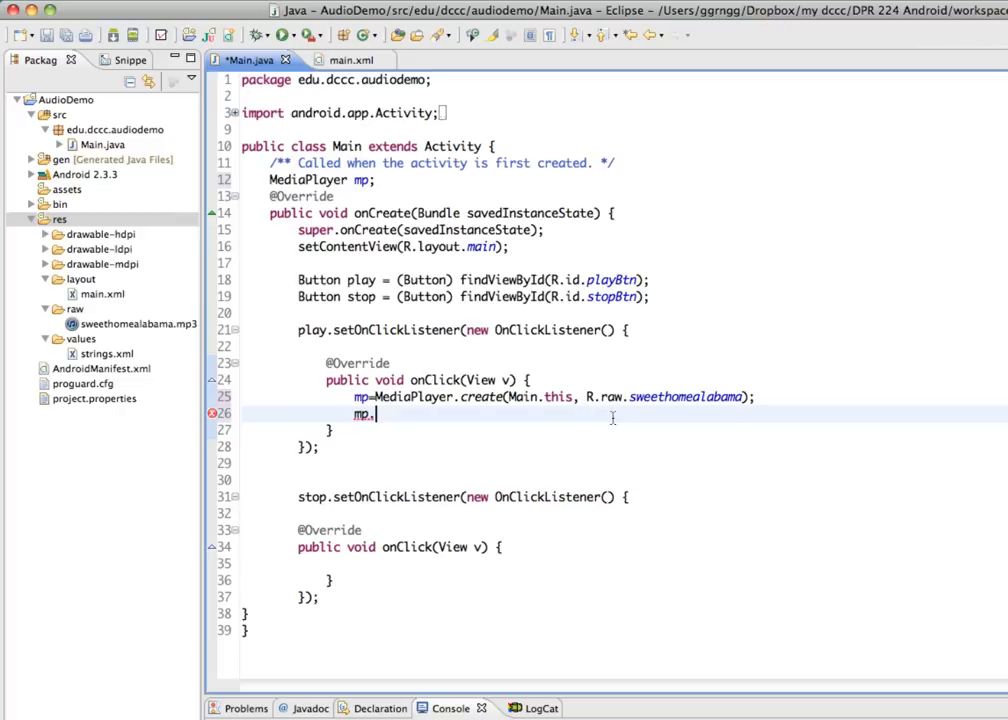
text(start();)
click(624, 564)
text(mp.)
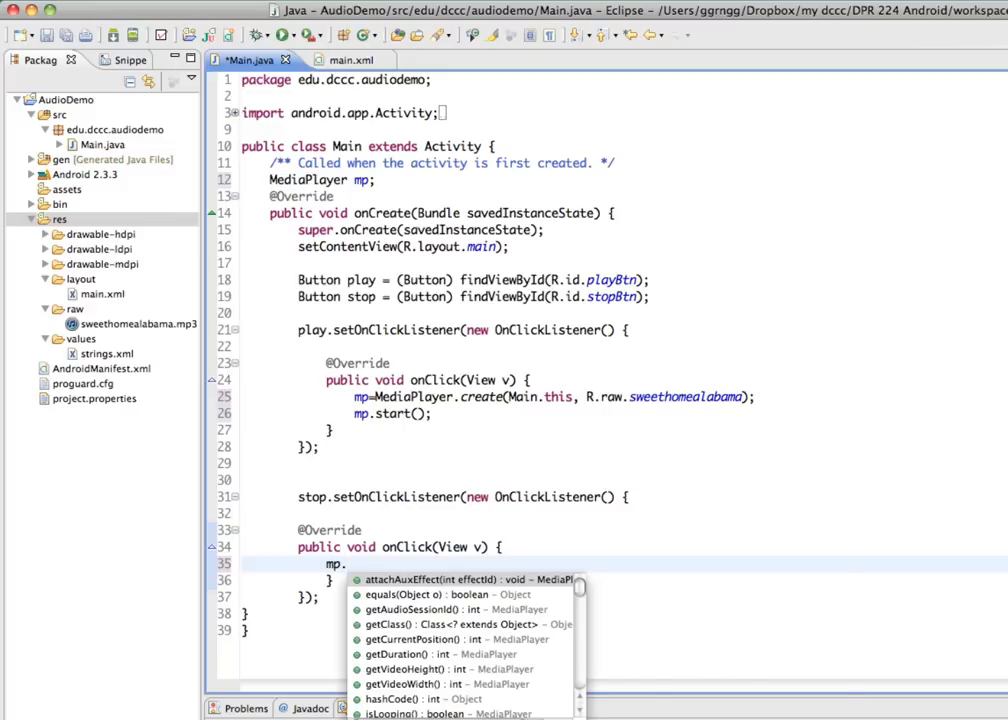
Step: Write mp.stop(); inside the Stop handler
text(s)
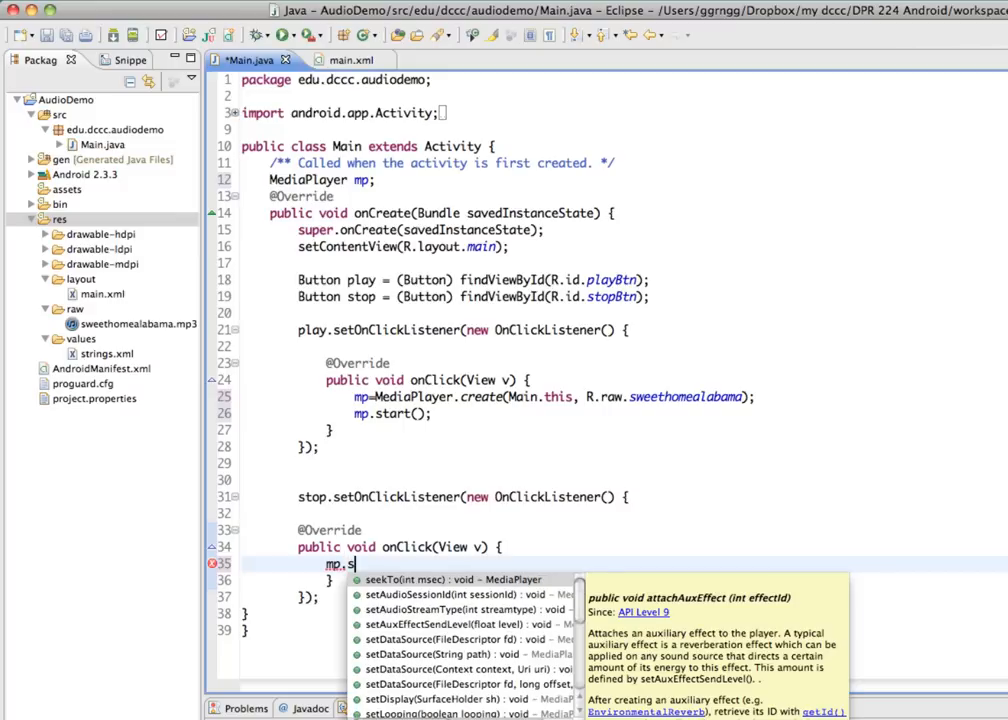
text(top();)
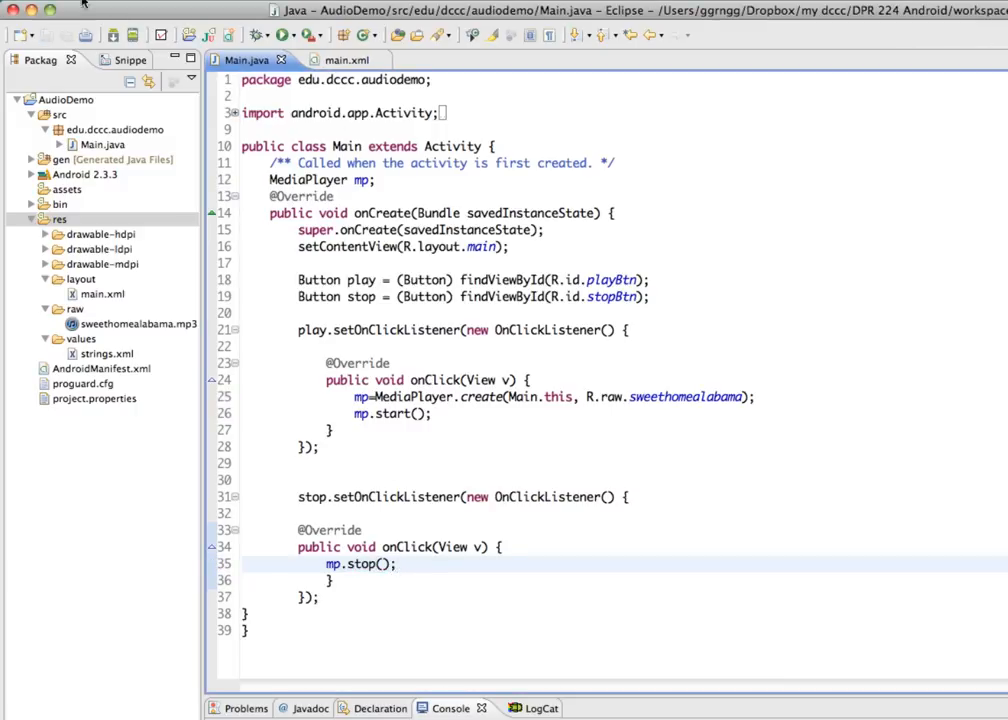
mouse_move(124, 60)
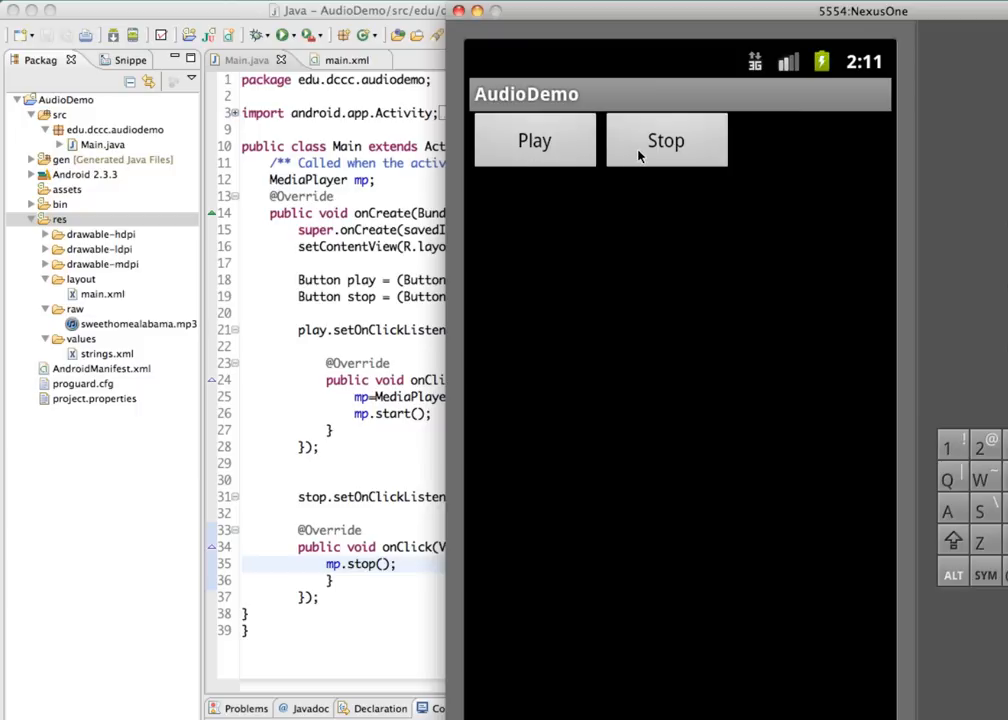
mouse_move(536, 156)
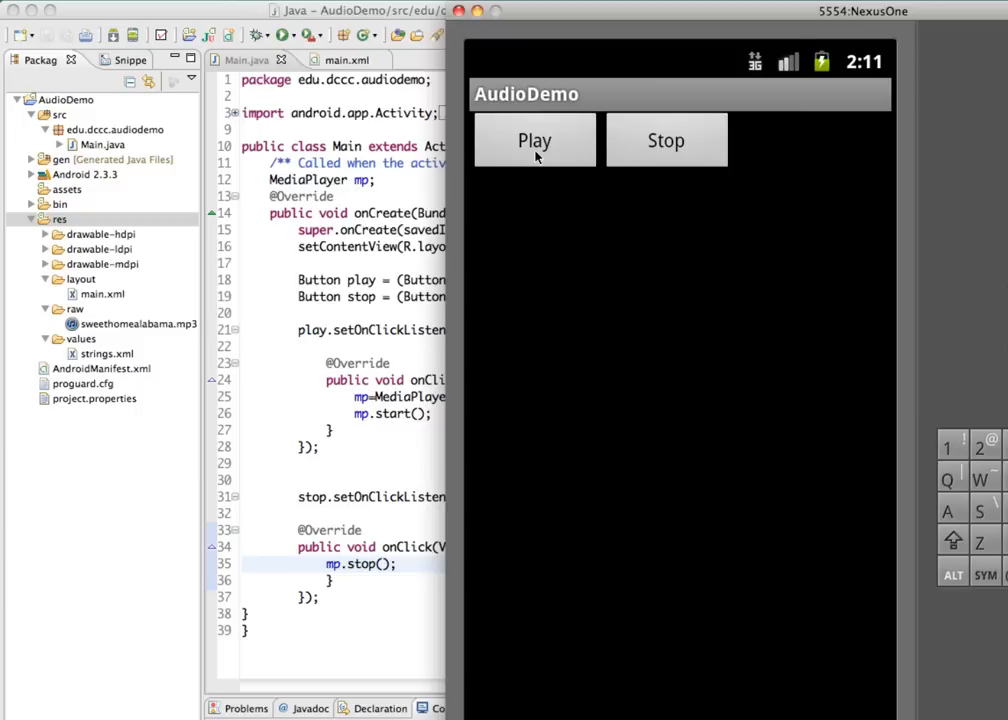
mouse_move(640, 156)
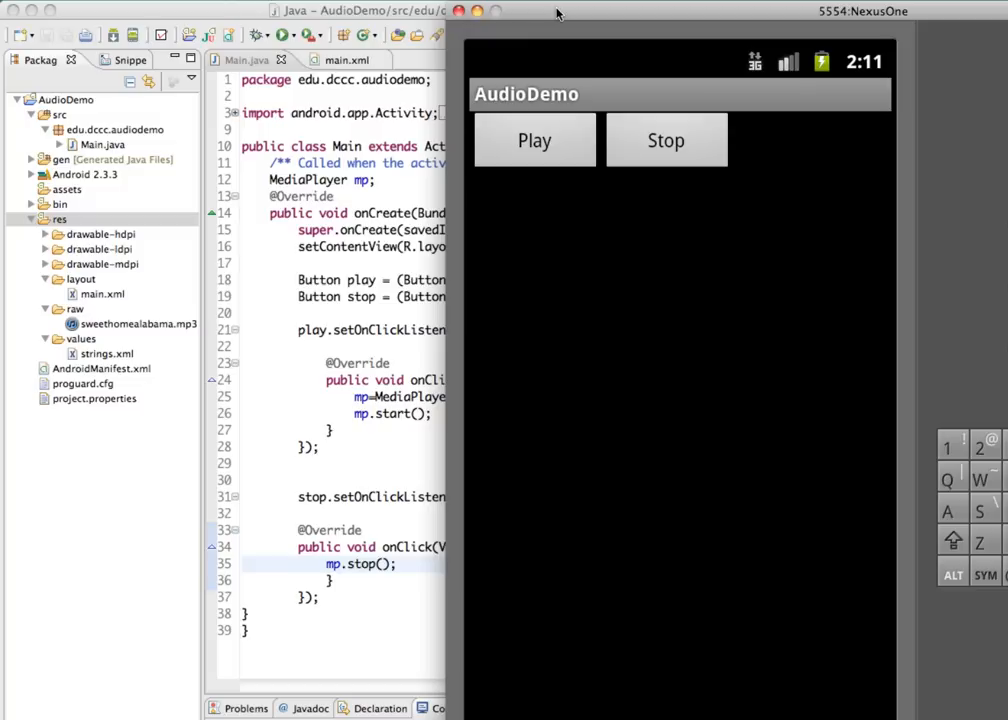
mouse_move(532, 168)
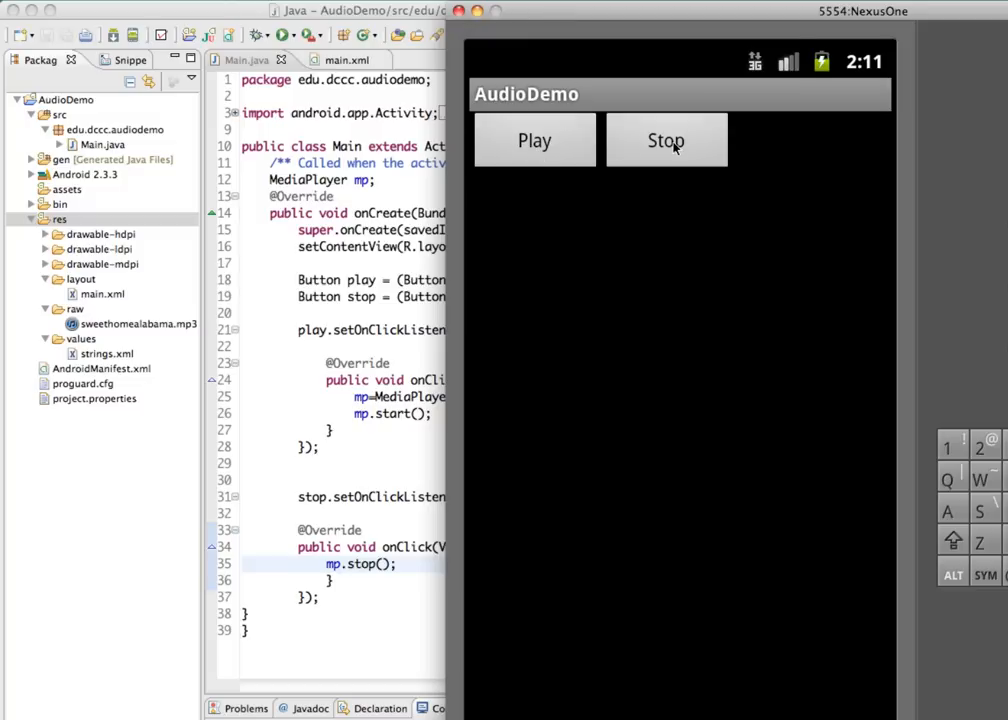
mouse_move(422, 262)
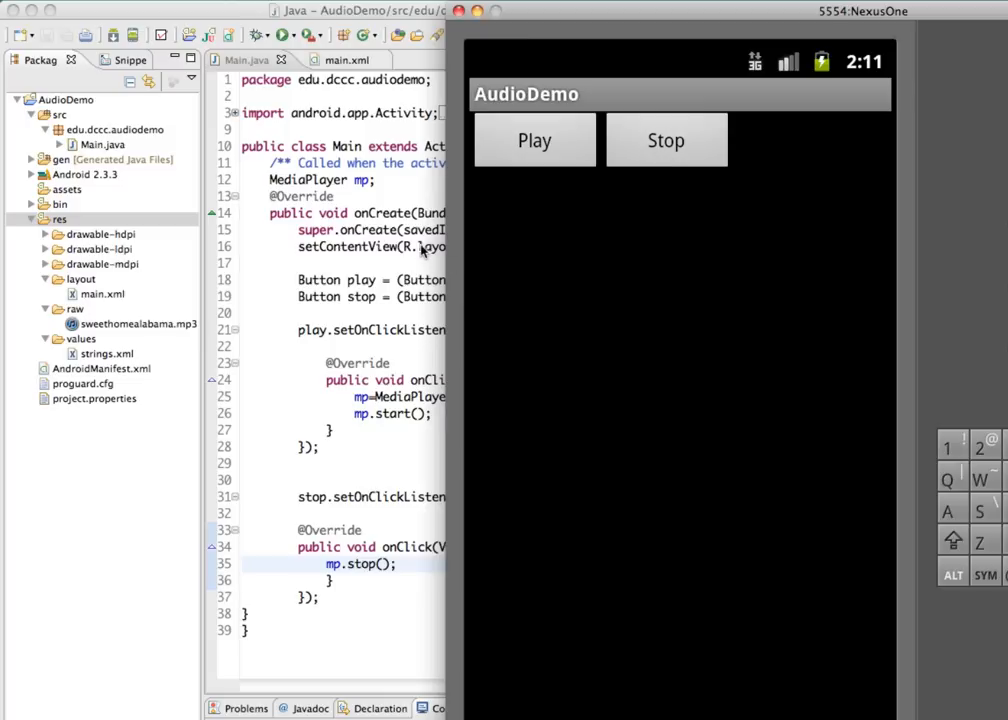
mouse_move(380, 300)
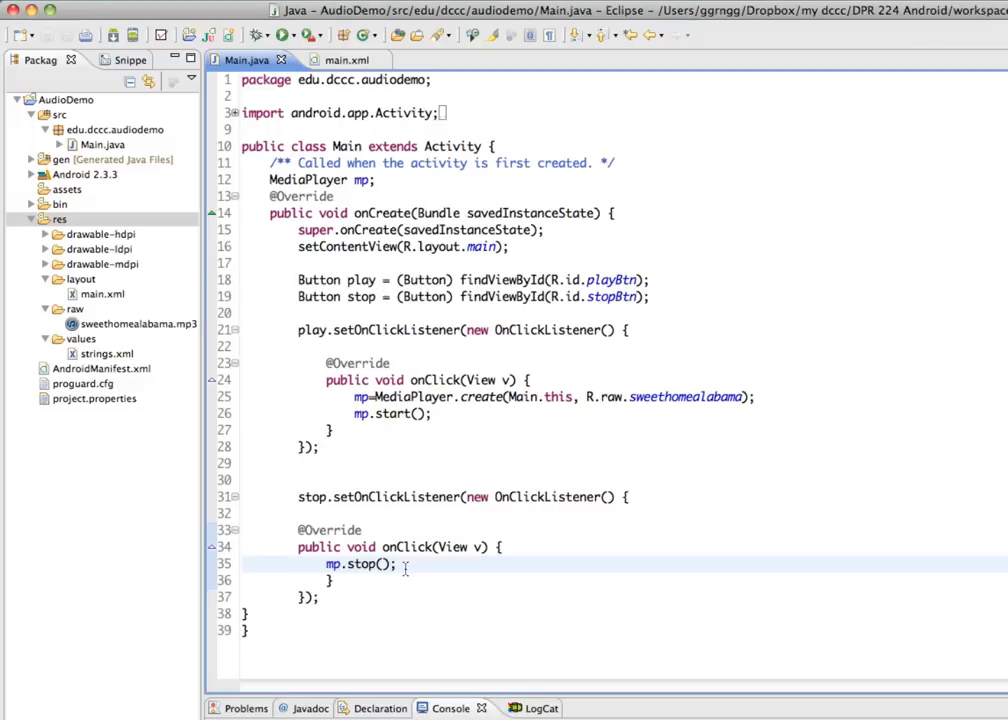
Step: Begin an mp.release() call below mp.stop() in the Stop handler
text(mp.re)
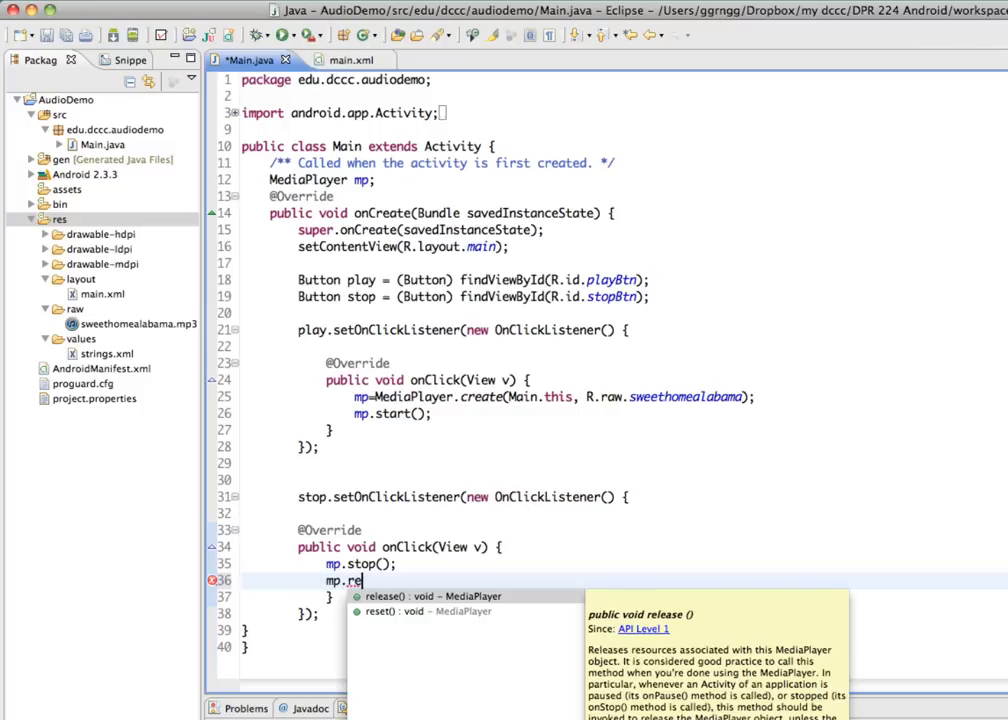
mouse_move(404, 568)
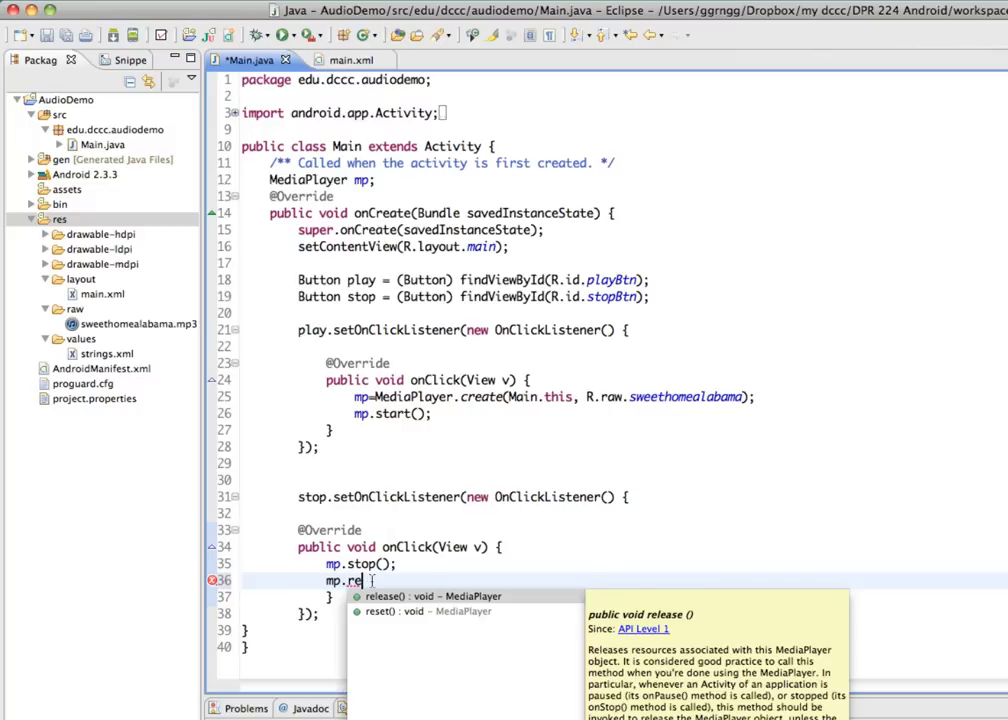
mouse_move(376, 596)
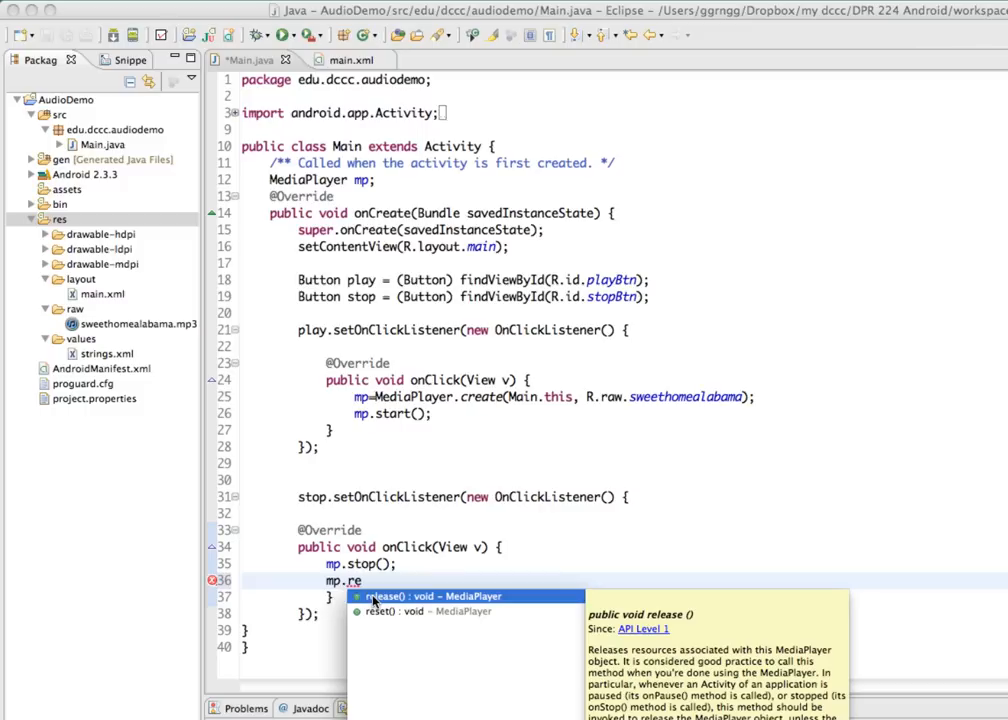